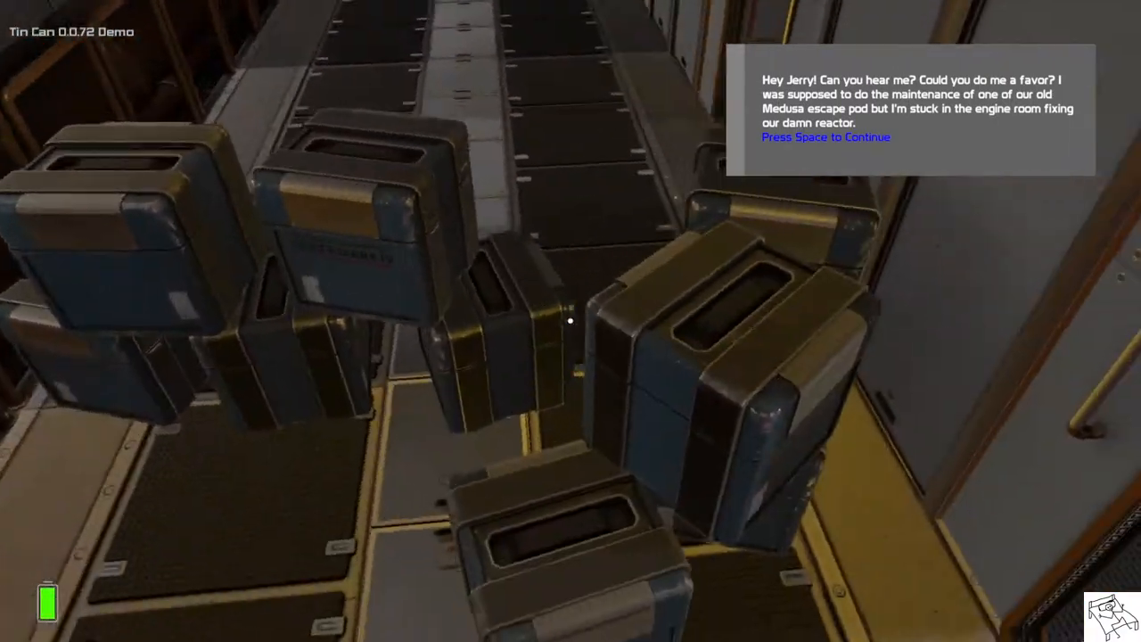
# Step: Finish the radio message and walk into the escape pod
pyautogui.press('space')
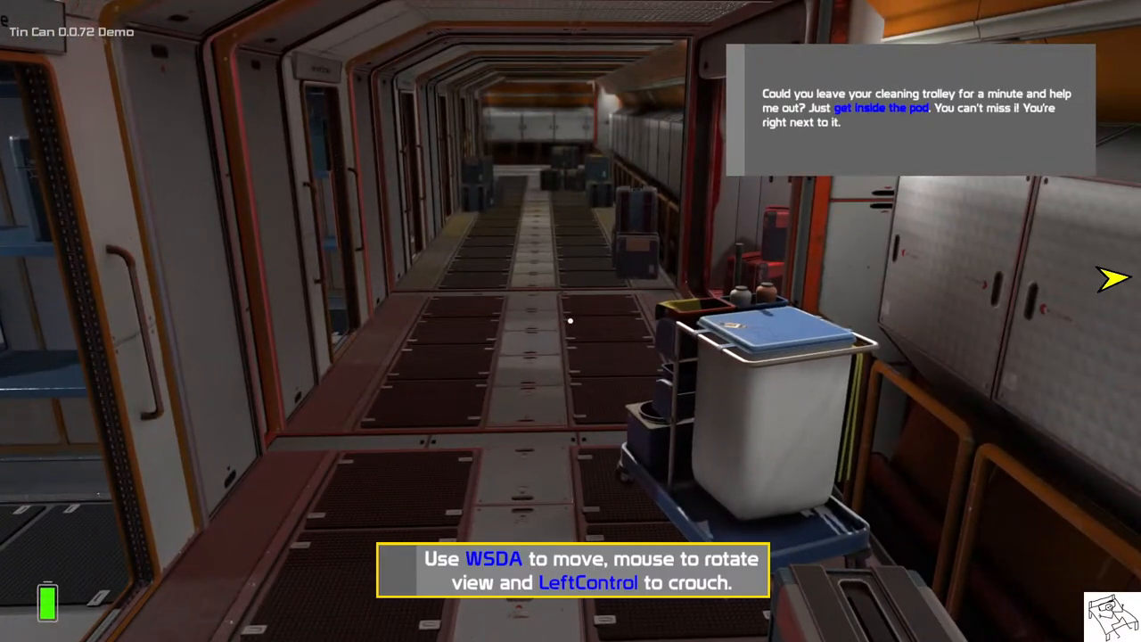
pyautogui.moveTo(571, 321)
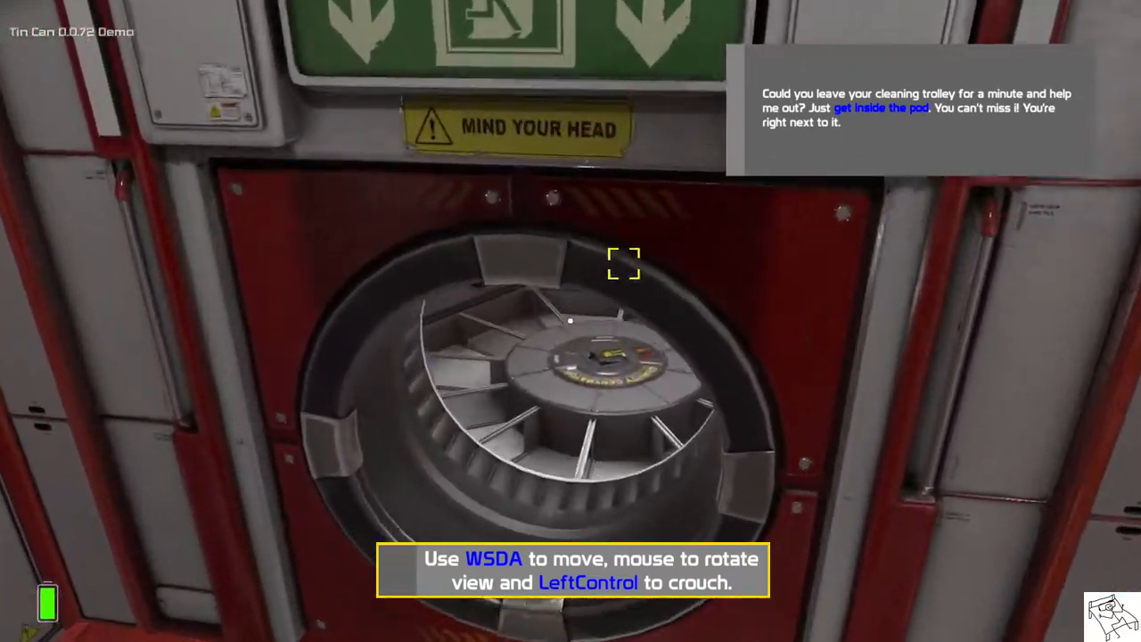
pyautogui.press('w')
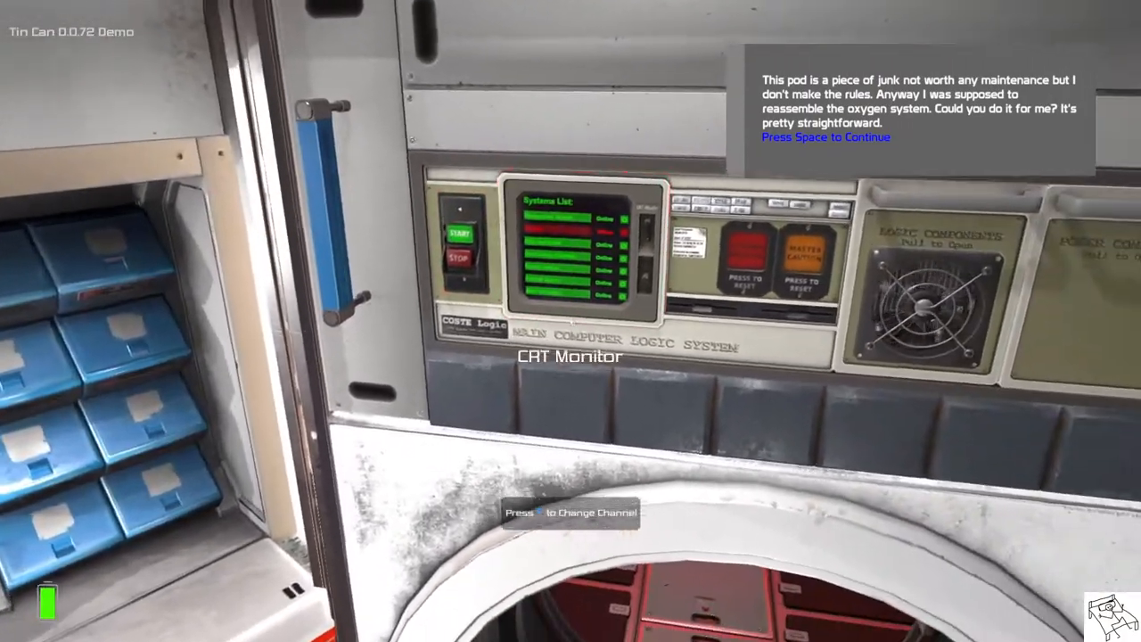
# Step: Continue the dialogue and open the empty top O2 System drawer
pyautogui.press('space')
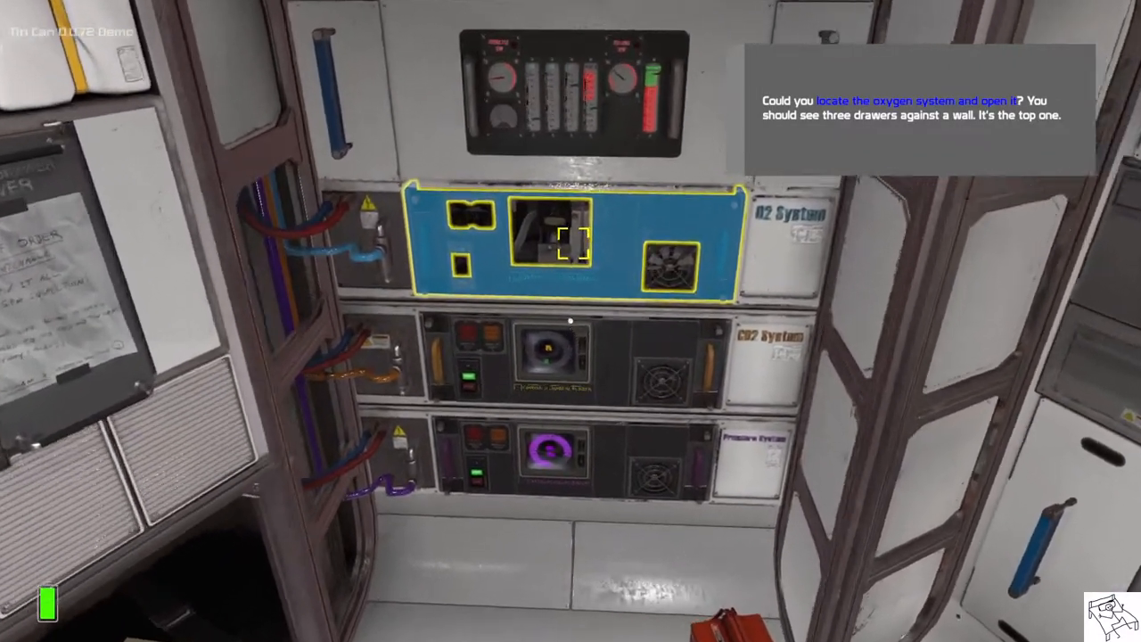
pyautogui.click(573, 238)
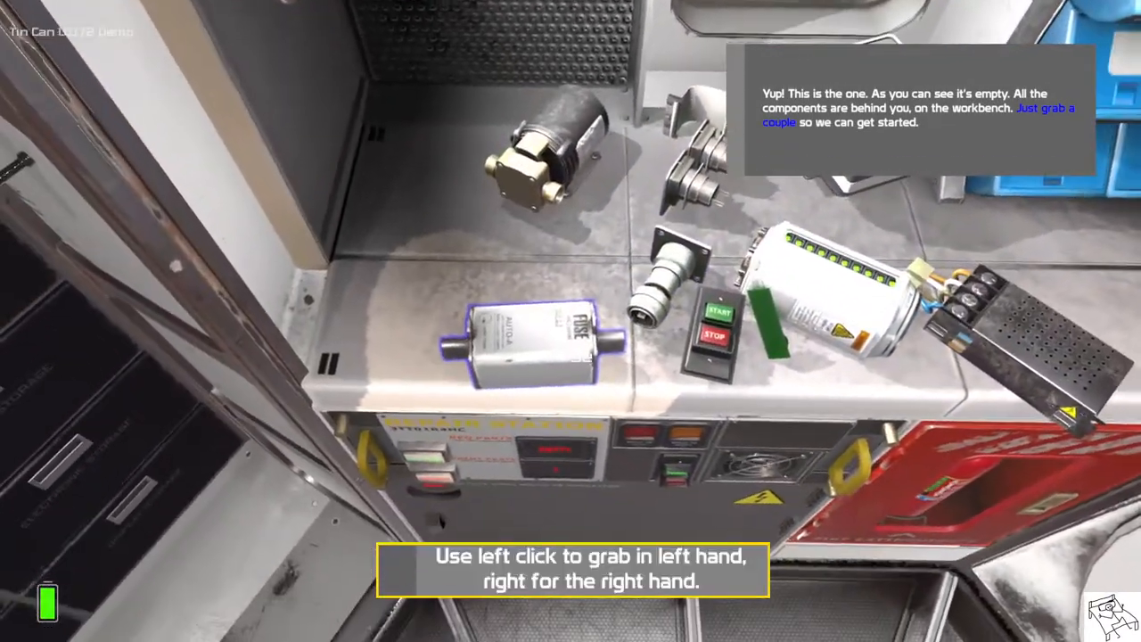
pyautogui.click(526, 348)
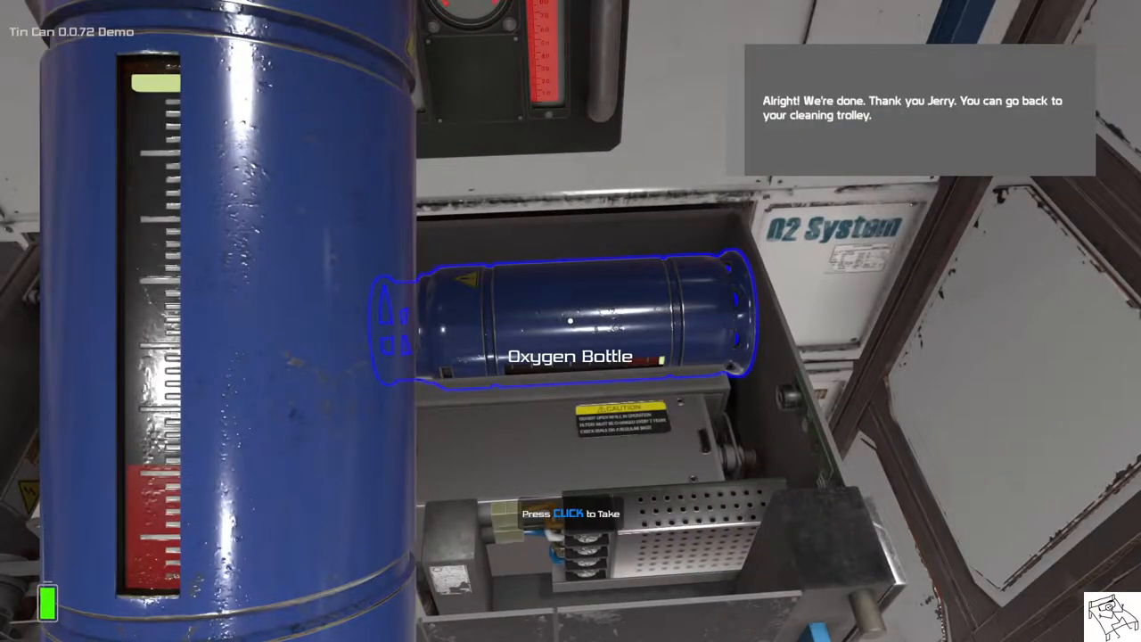
pyautogui.moveTo(571, 321)
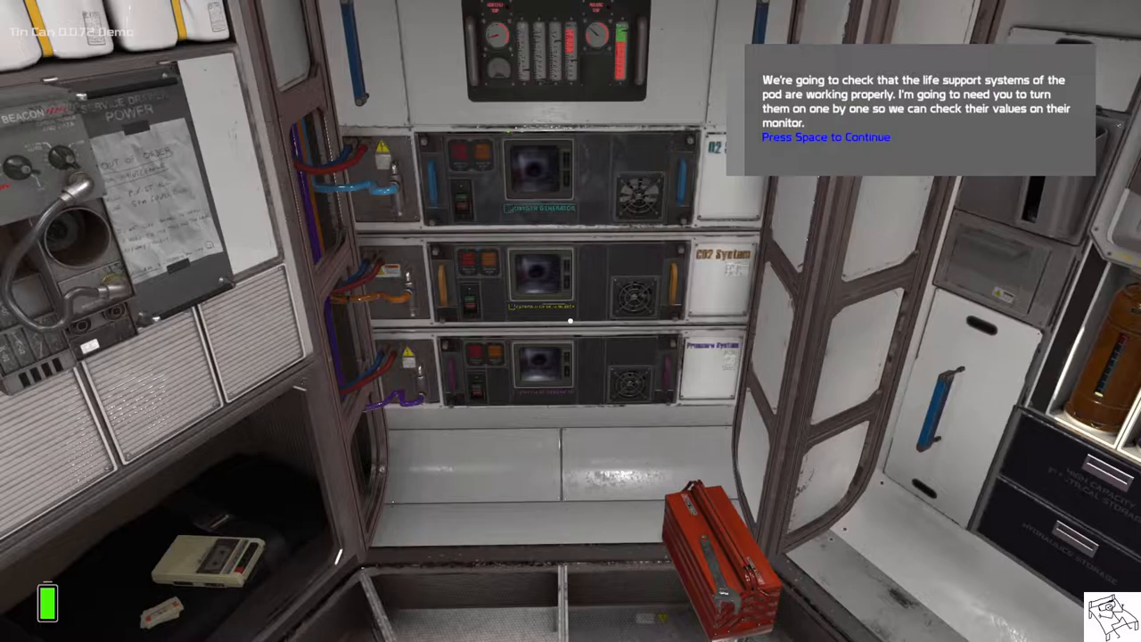
# Step: Advance the life-support briefing past the 20% oxygen level explanation
pyautogui.press('space')
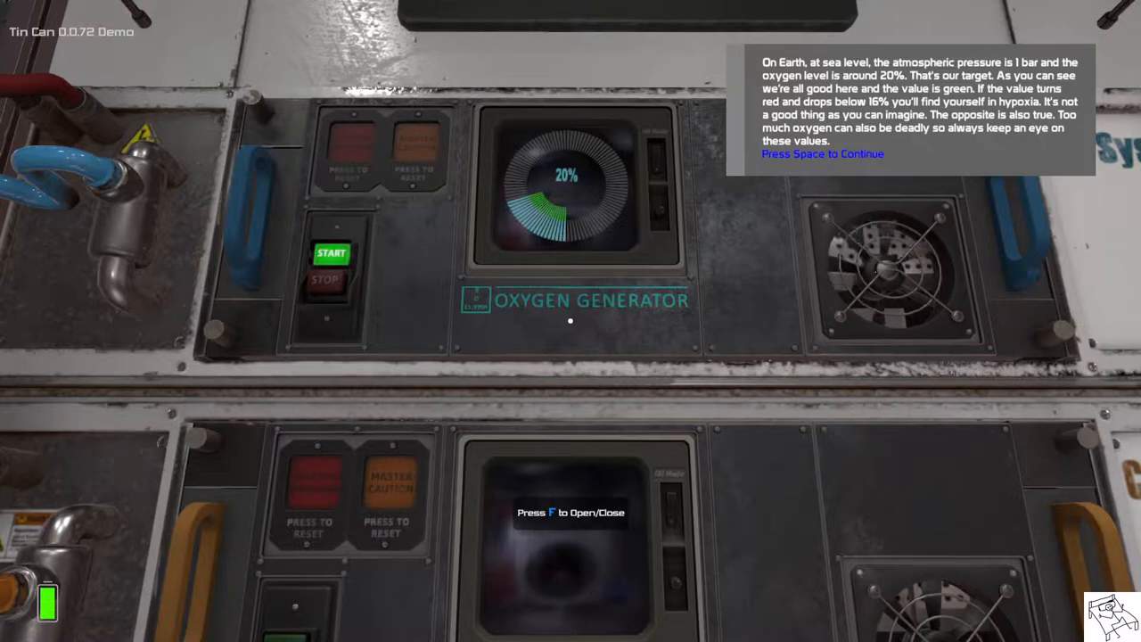
pyautogui.press('space')
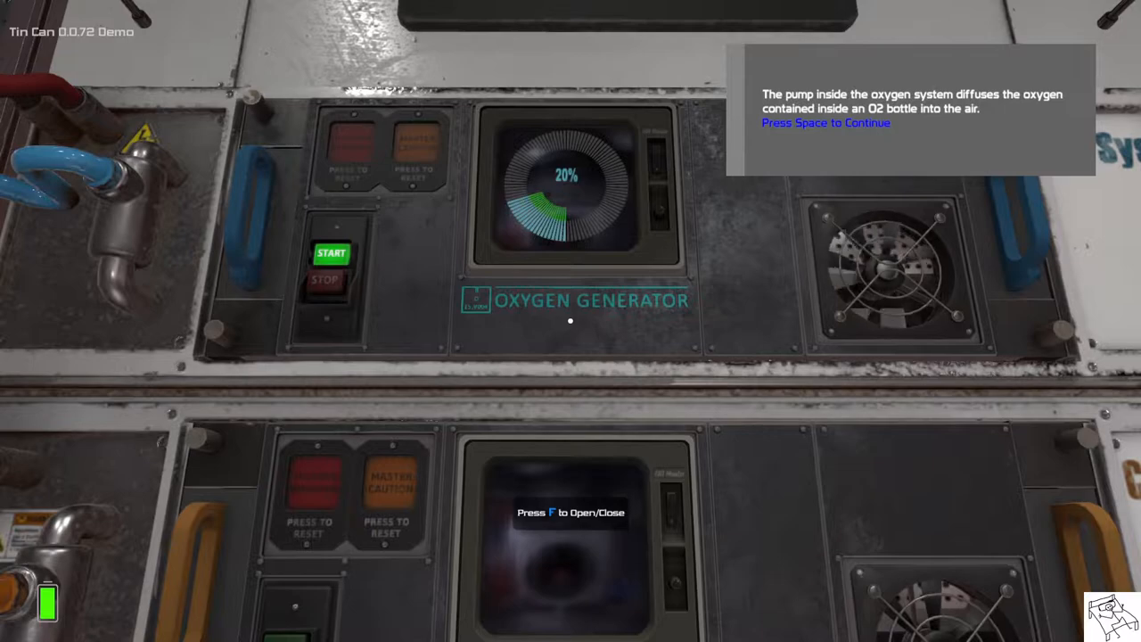
# Step: Continue past the pump explanation and start the Carbon Dioxide Scrubber
pyautogui.press('space')
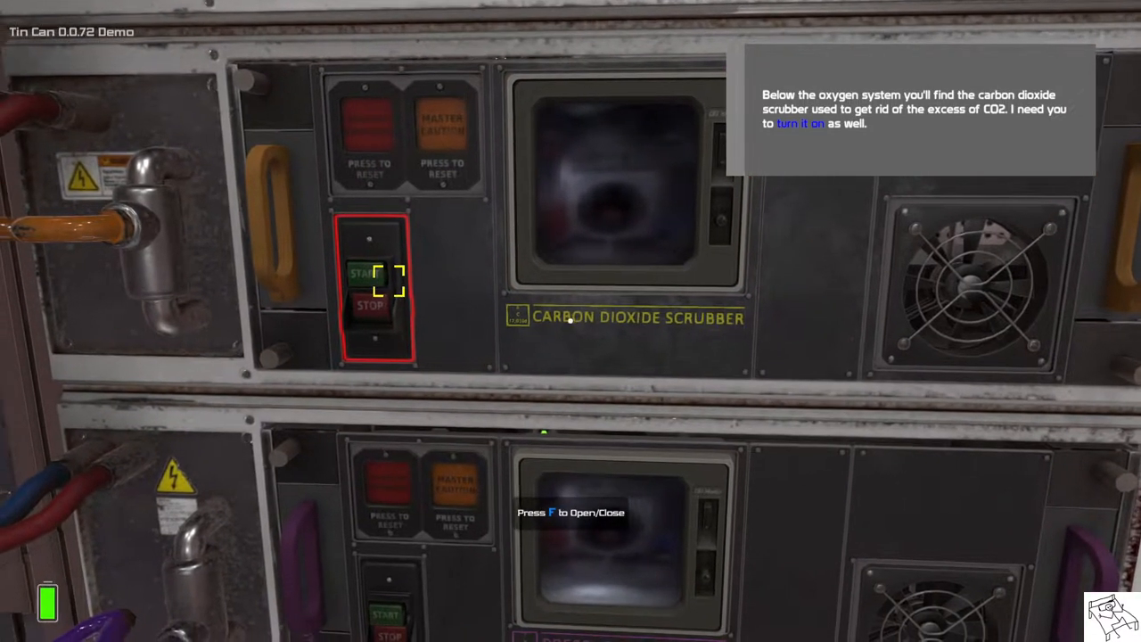
pyautogui.click(370, 272)
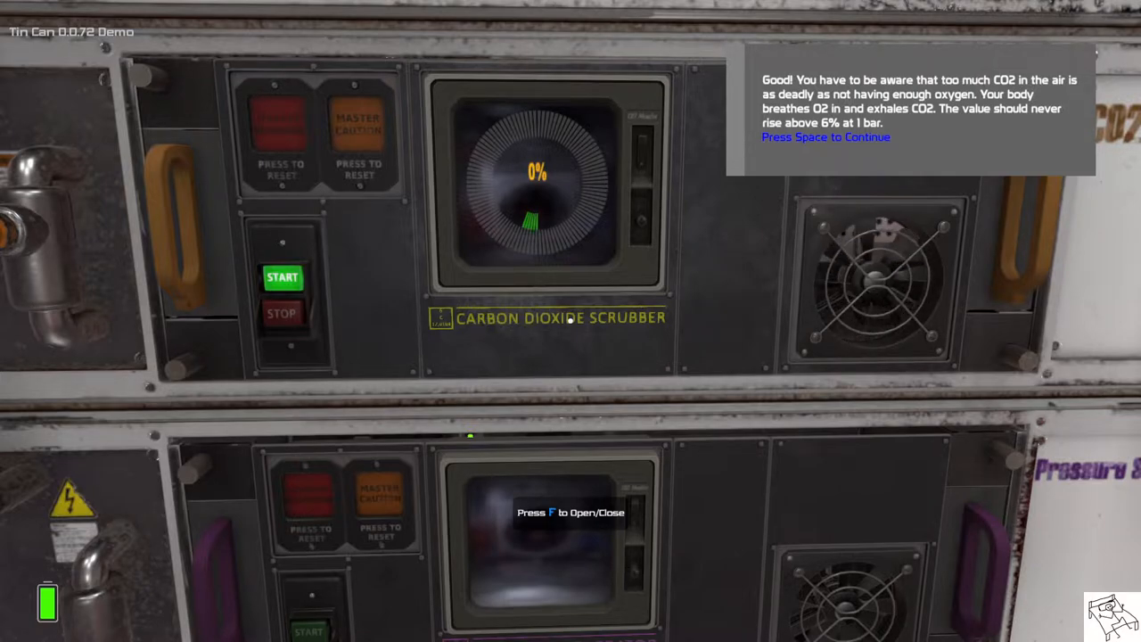
# Step: Continue past the CO2 warning and start the Pressure Generator
pyautogui.press('space')
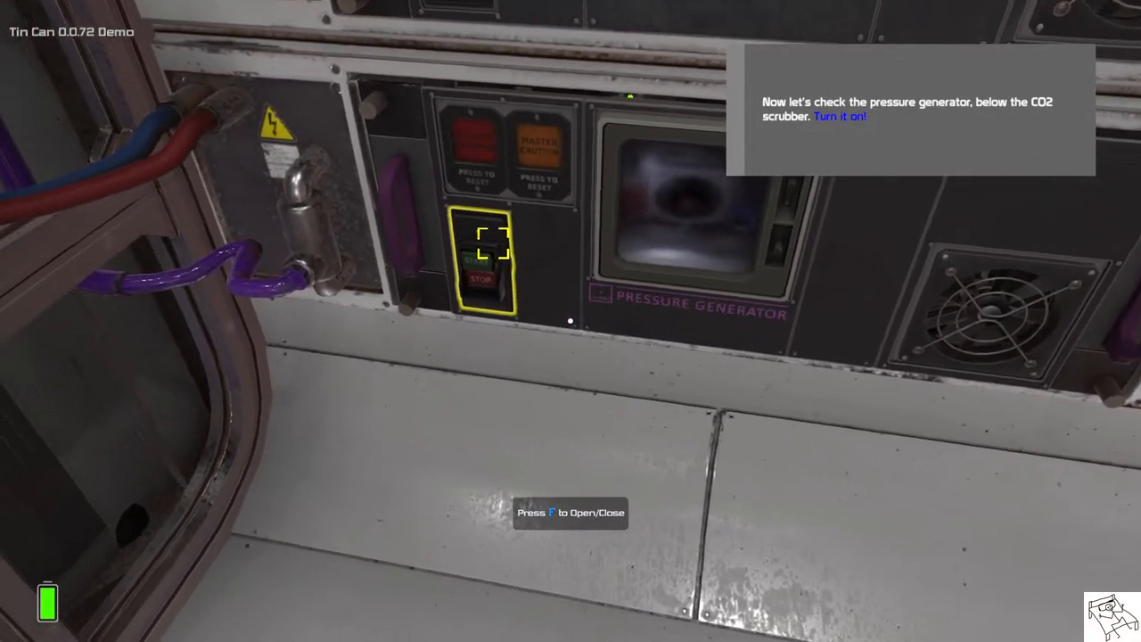
pyautogui.click(485, 259)
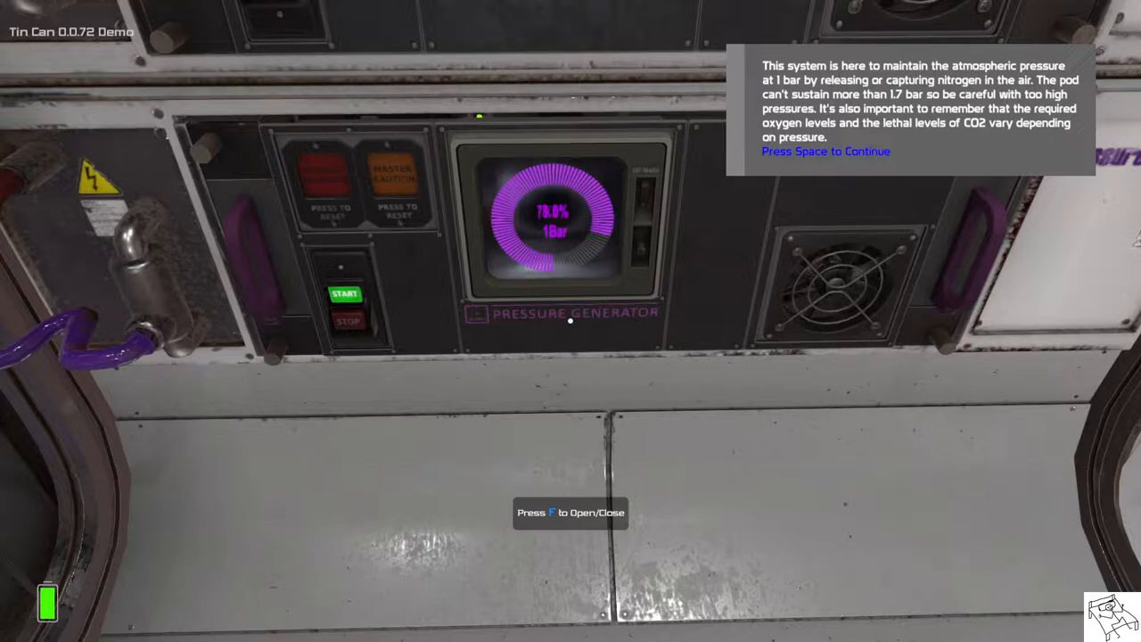
# Step: Advance through the pressure, cooling and 21.5°C temperature explanations
pyautogui.press('space')
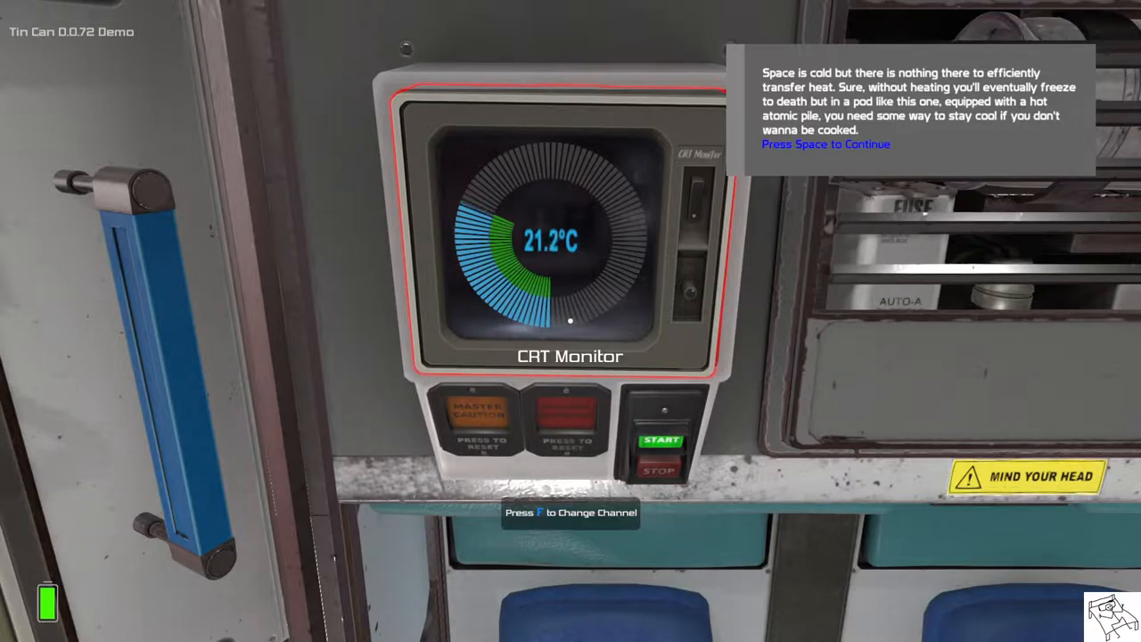
pyautogui.press('space')
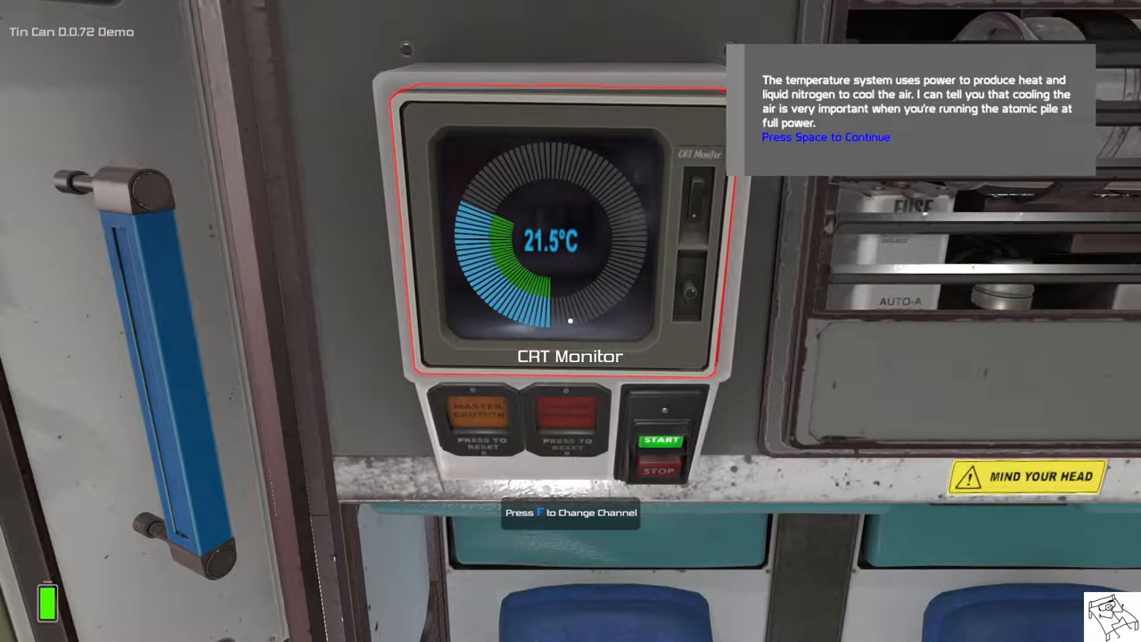
pyautogui.press('space')
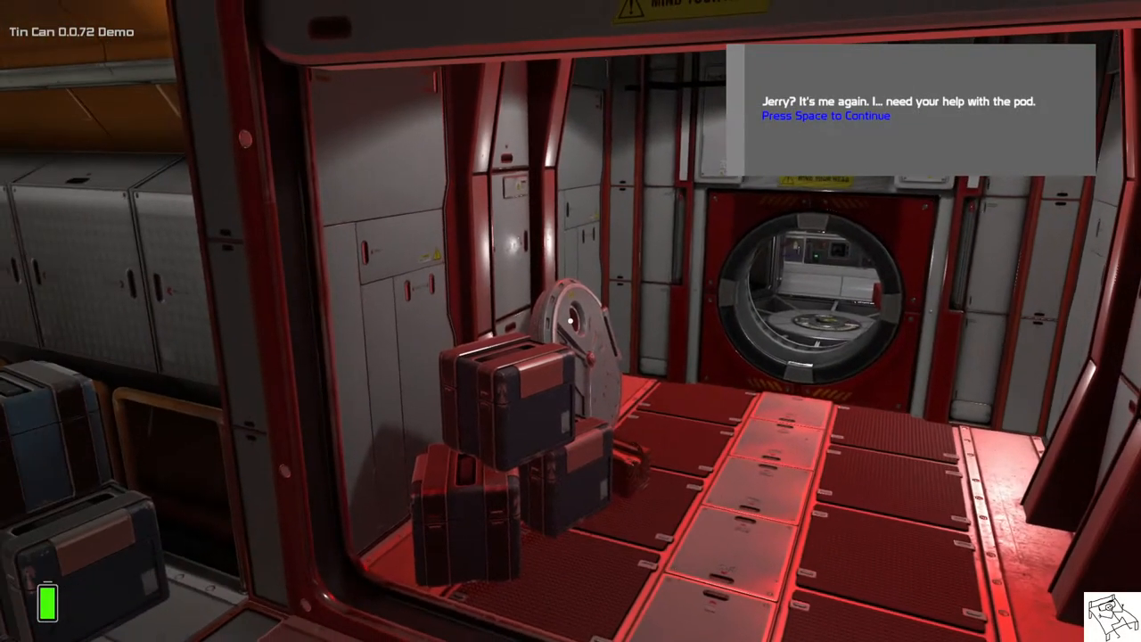
# Step: Advance past the external power cut while the atomic pile warms up
pyautogui.press('space')
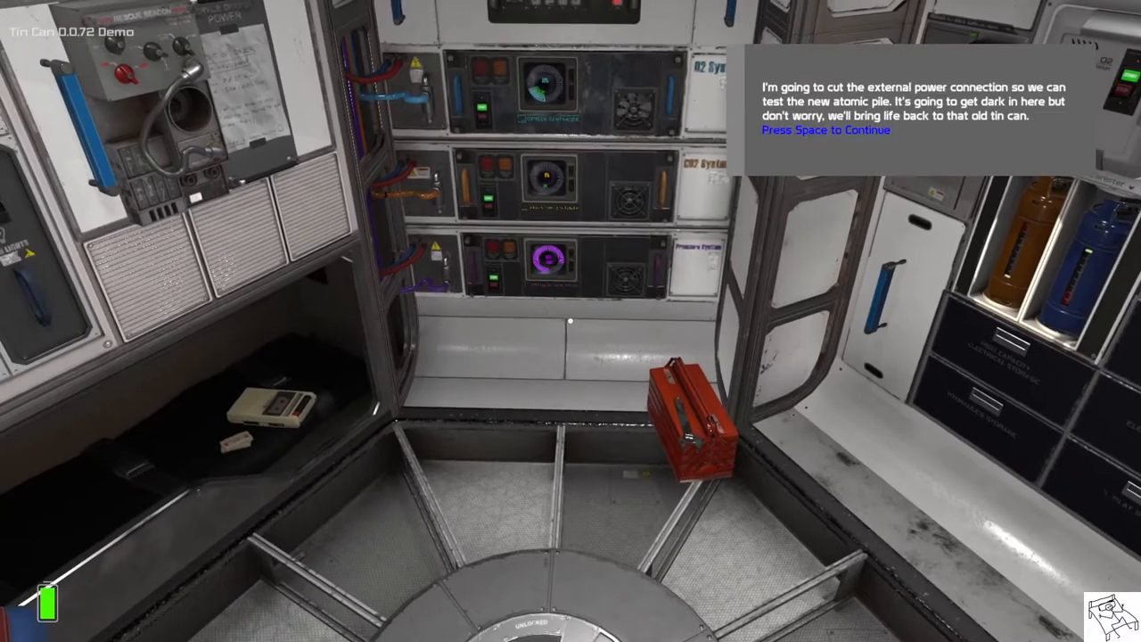
pyautogui.press('space')
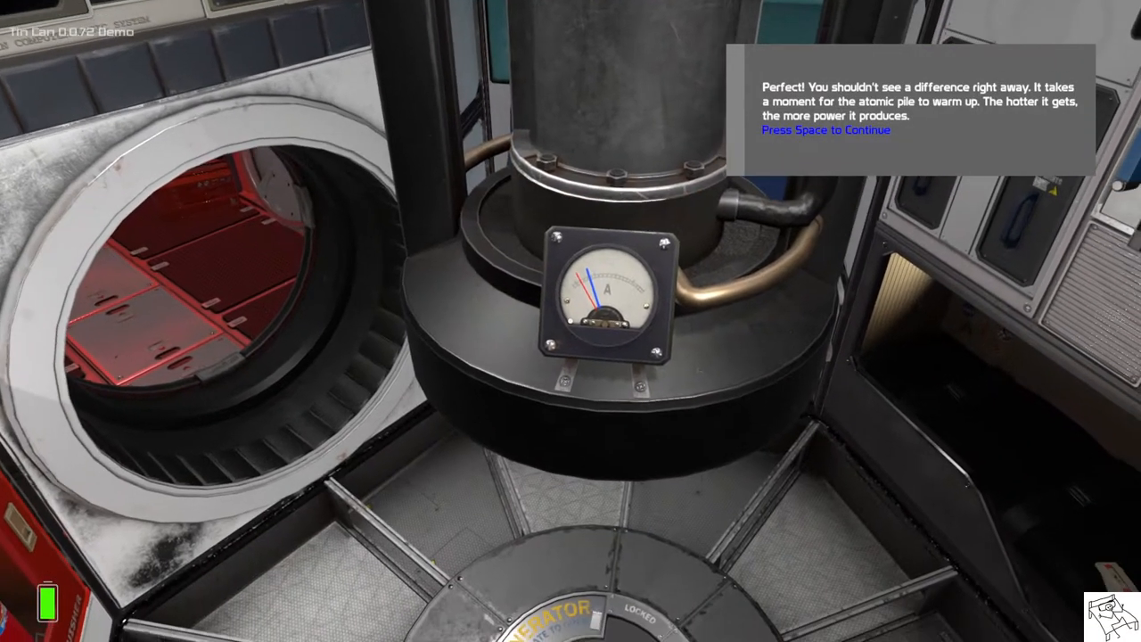
# Step: Advance past the warm-up, ammeter and temperature lock messages
pyautogui.press('space')
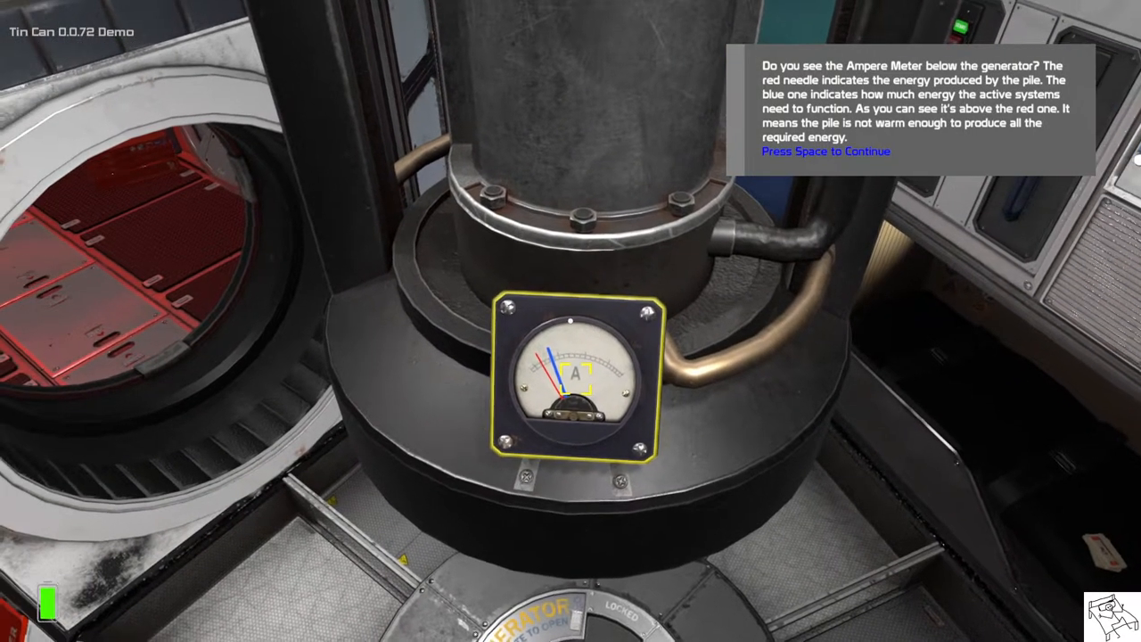
pyautogui.press('space')
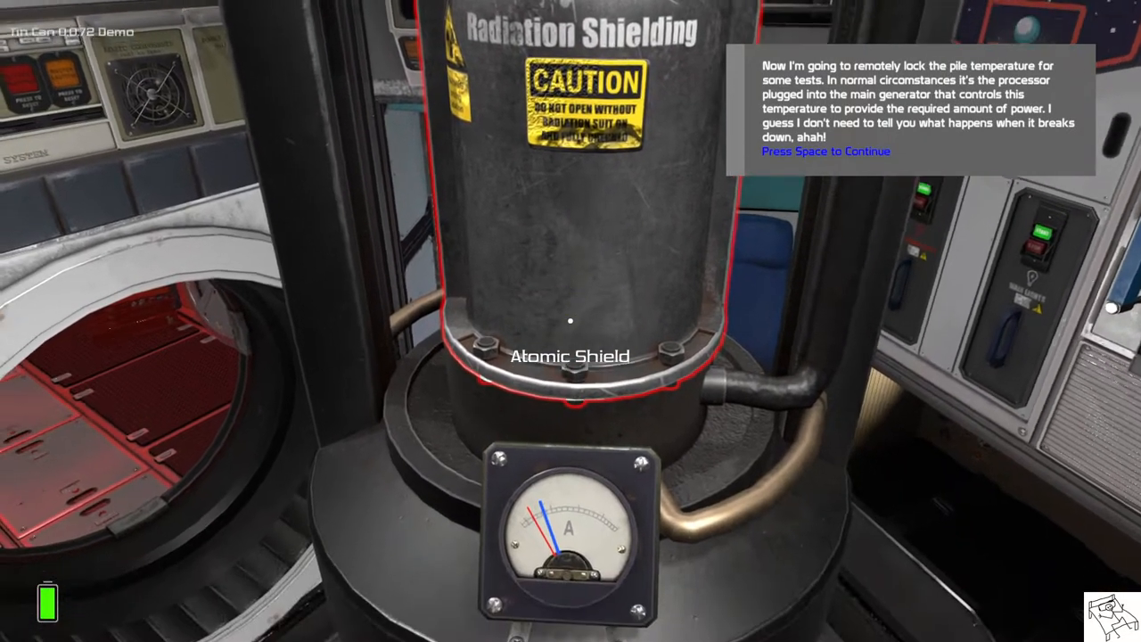
pyautogui.press('space')
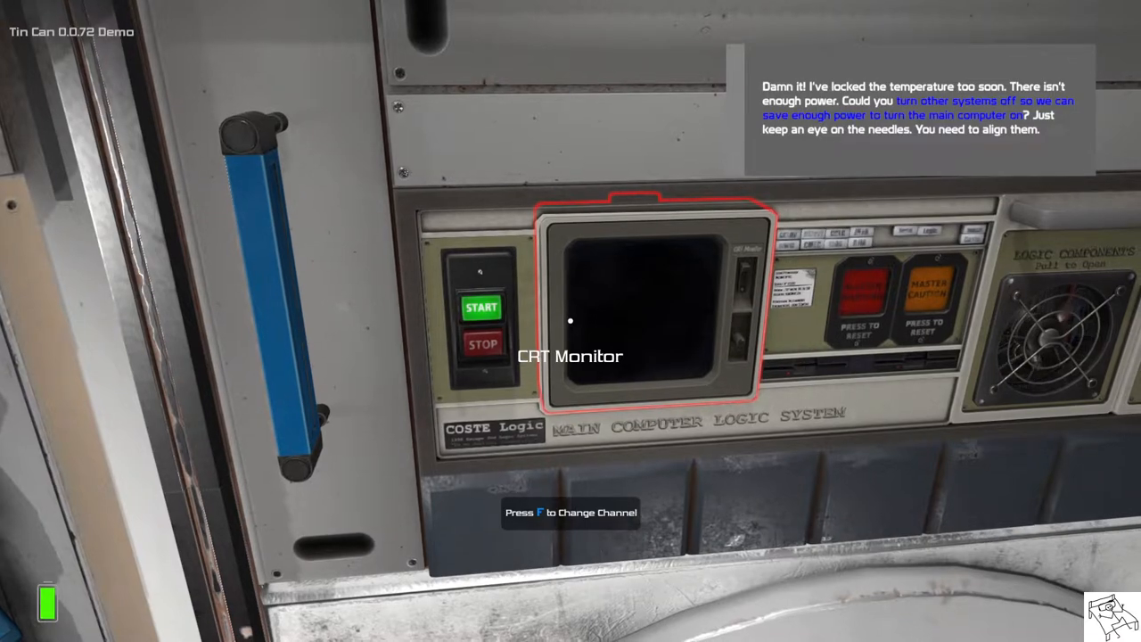
pyautogui.moveTo(570, 321)
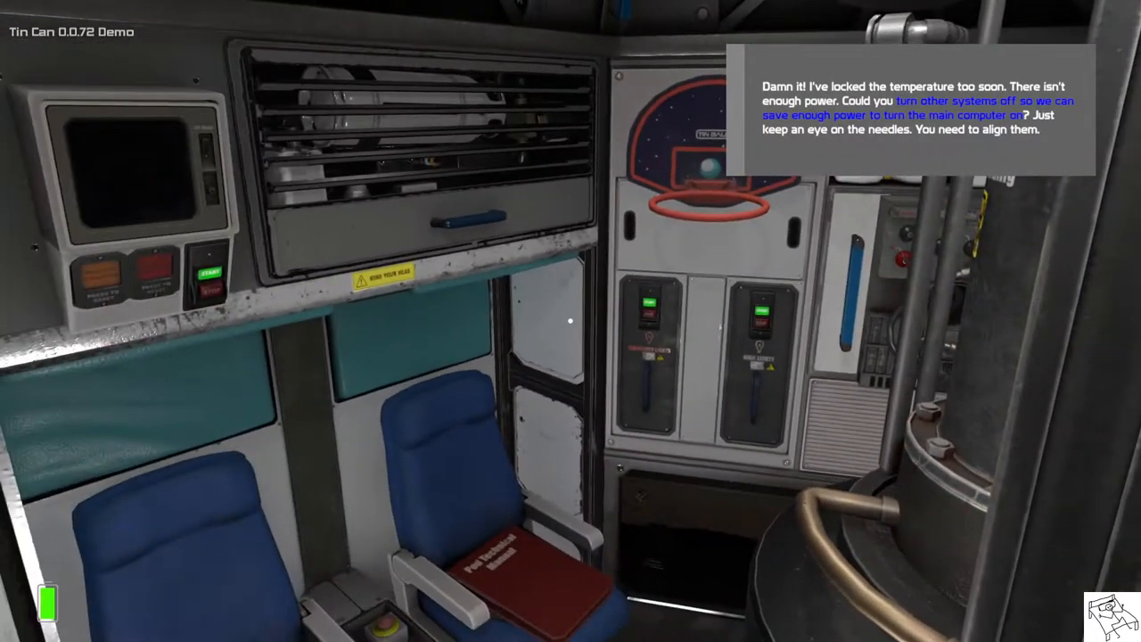
pyautogui.moveTo(571, 321)
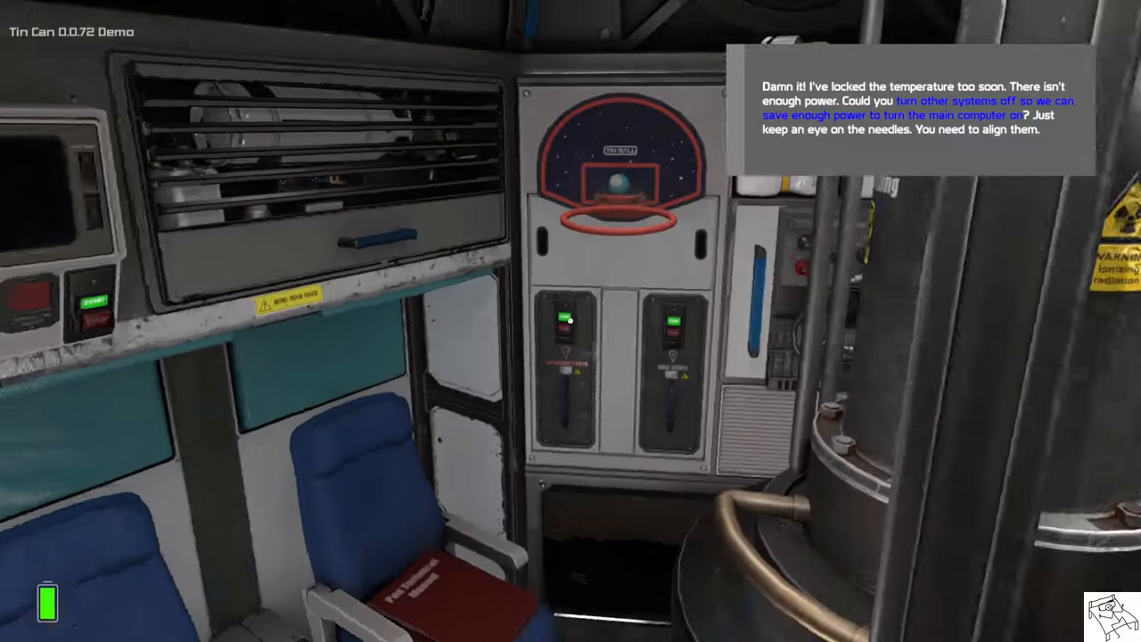
pyautogui.moveTo(570, 321)
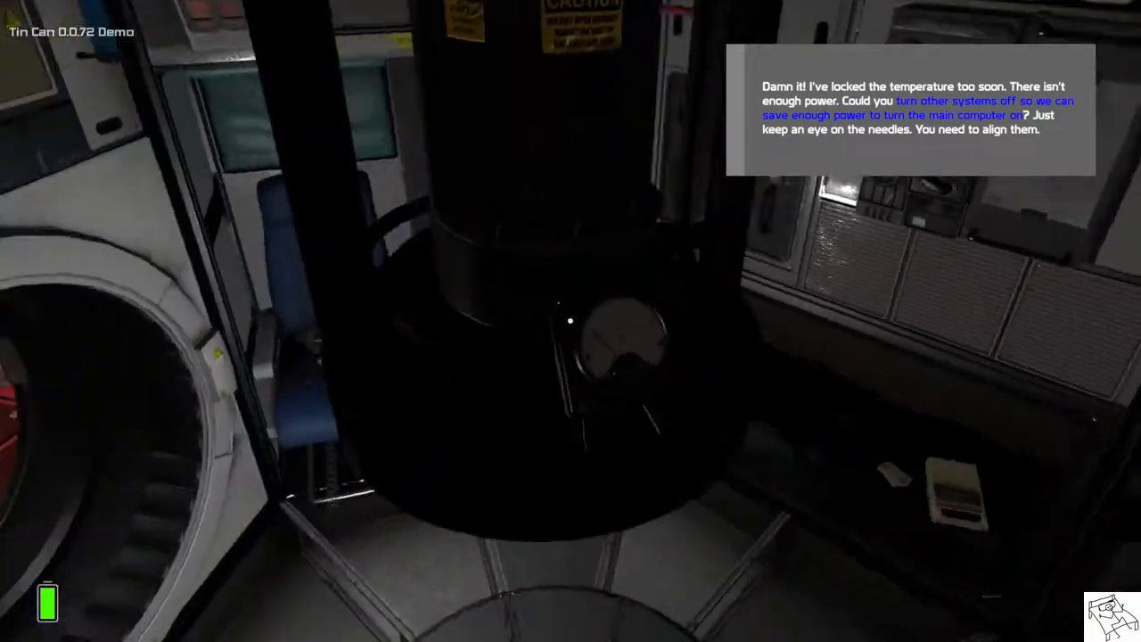
pyautogui.moveTo(571, 321)
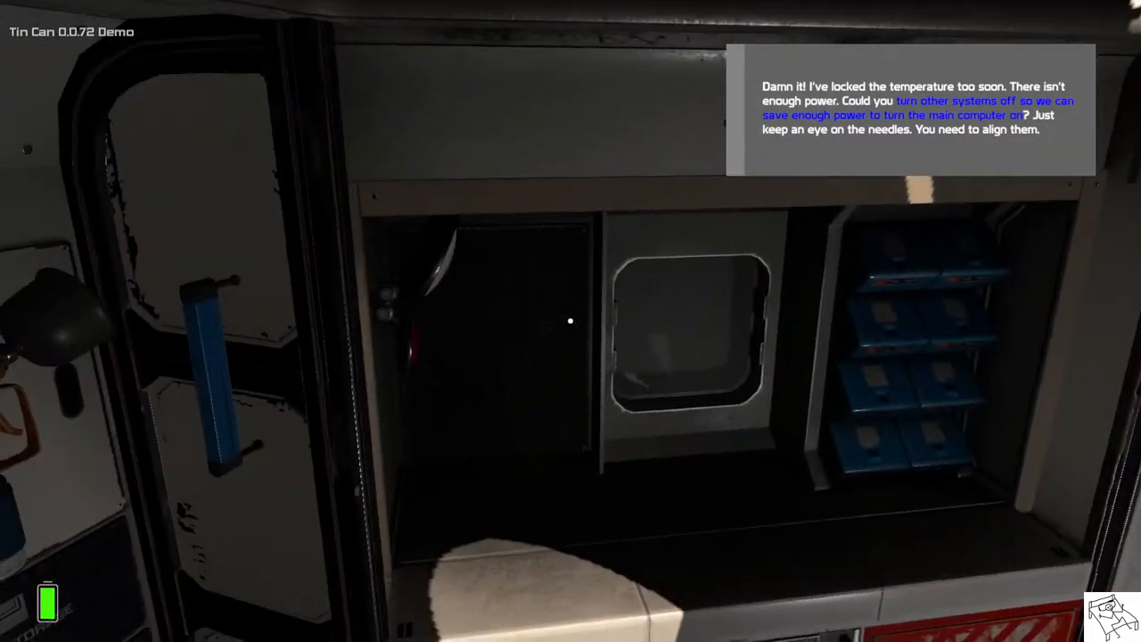
pyautogui.moveTo(570, 321)
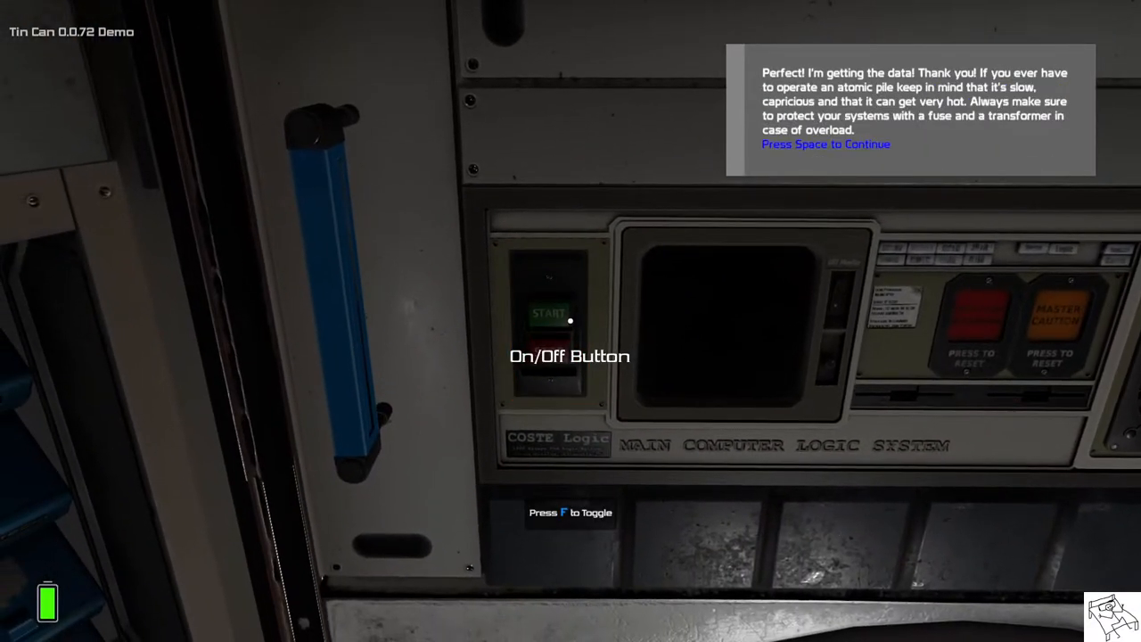
# Step: Switch on the main computer and continue past the data received message
pyautogui.click(549, 314)
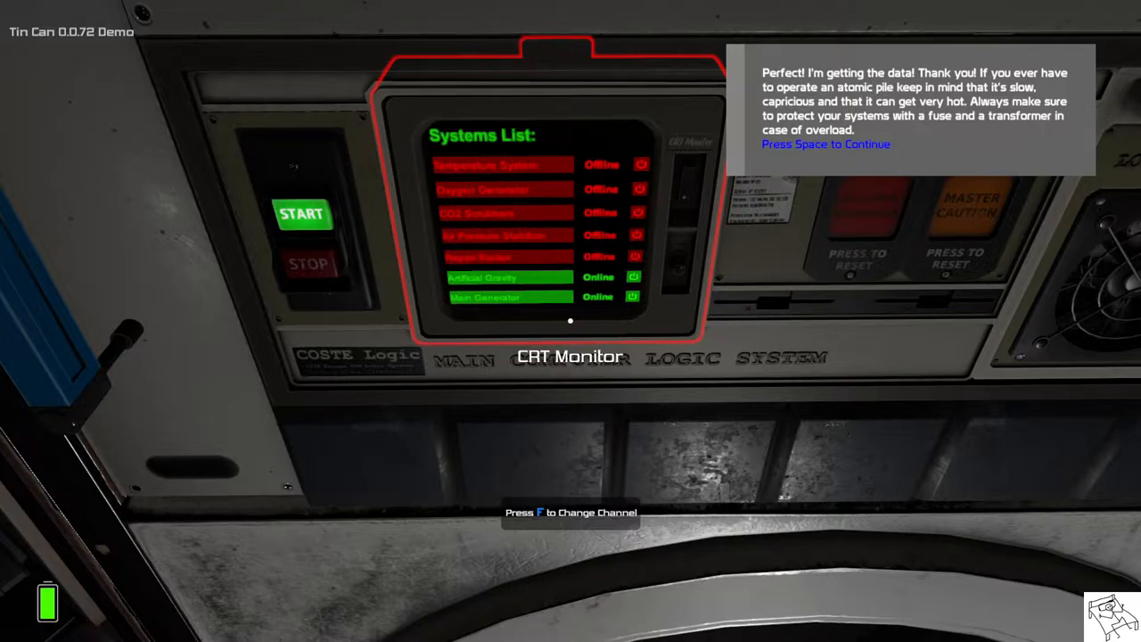
pyautogui.press('space')
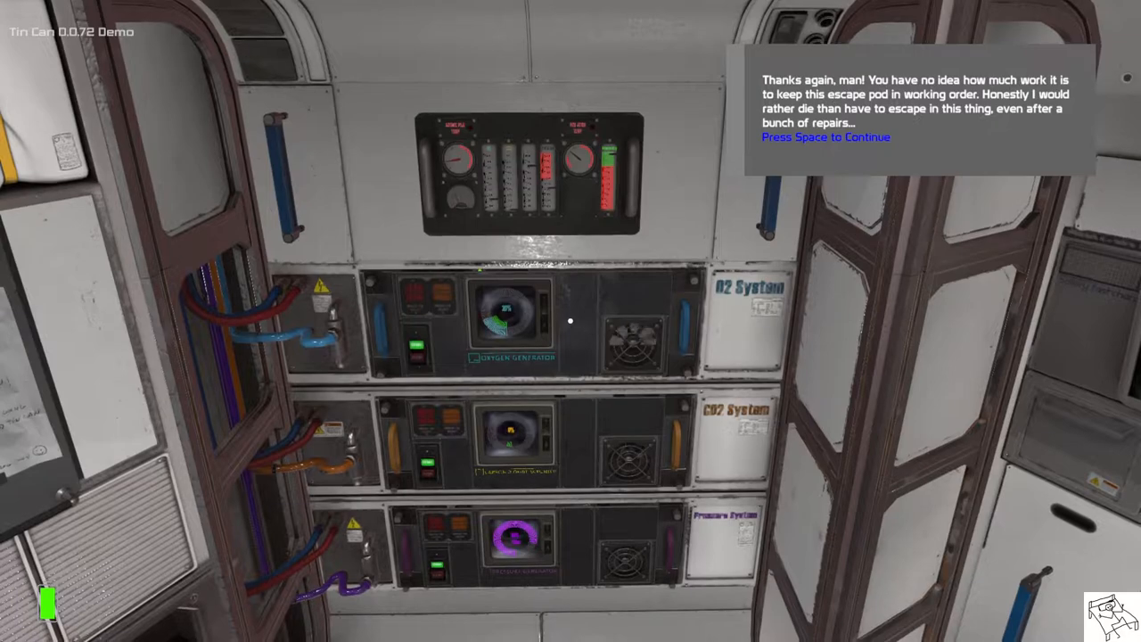
# Step: Continue past the guide's thank-you message
pyautogui.press('space')
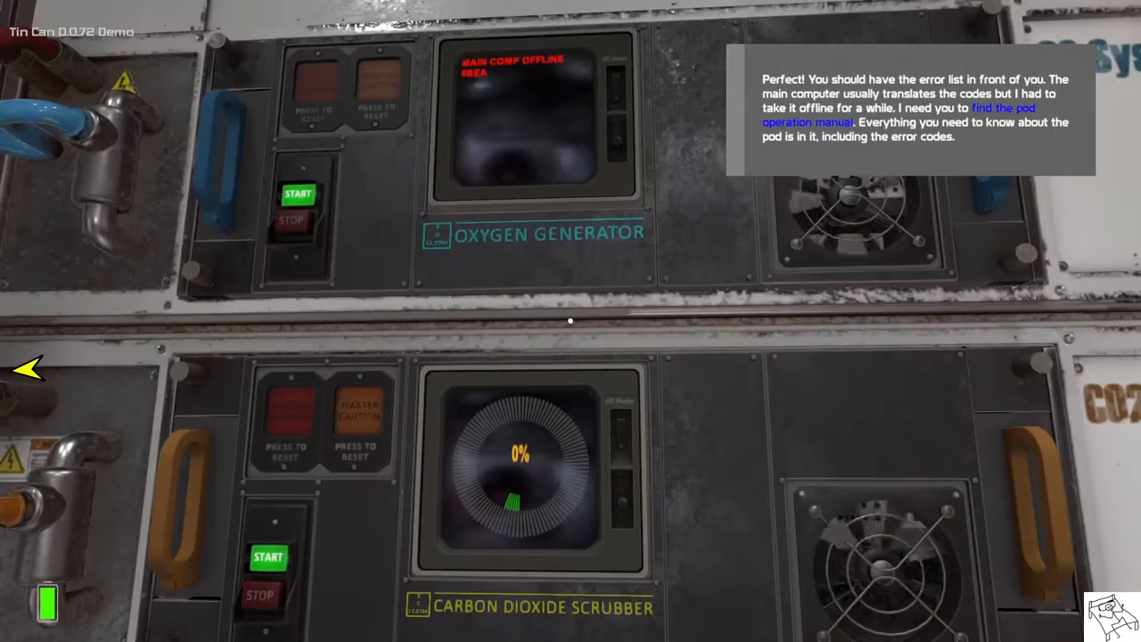
pyautogui.moveTo(571, 321)
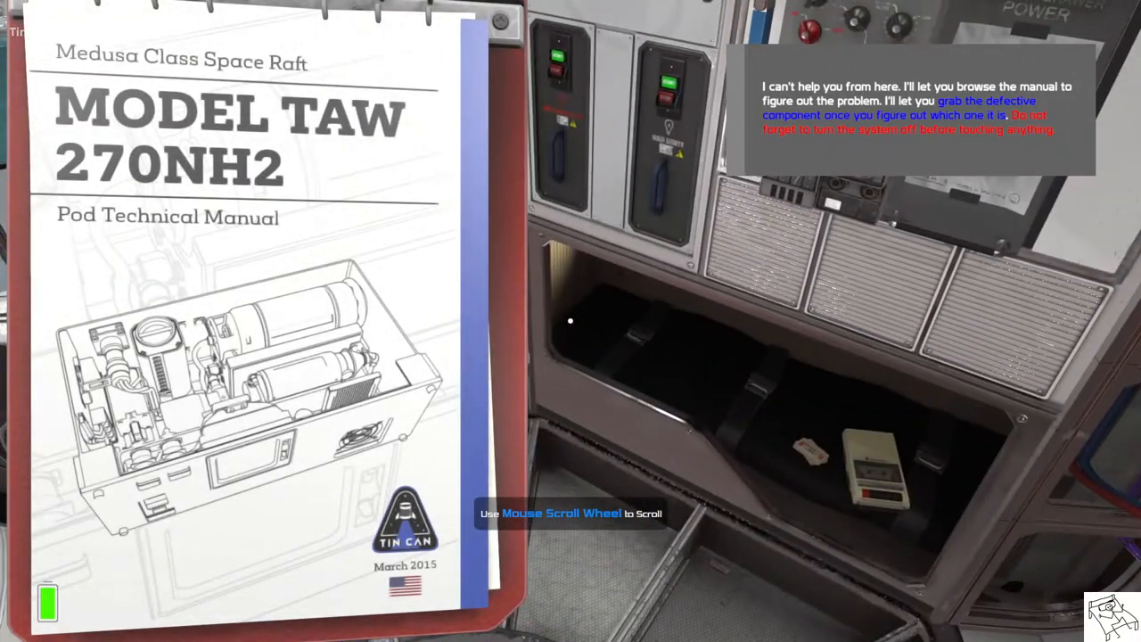
# Step: Scroll the manual from the systems and components lists to the page-30 bottle and battery error codes
pyautogui.scroll(-3)
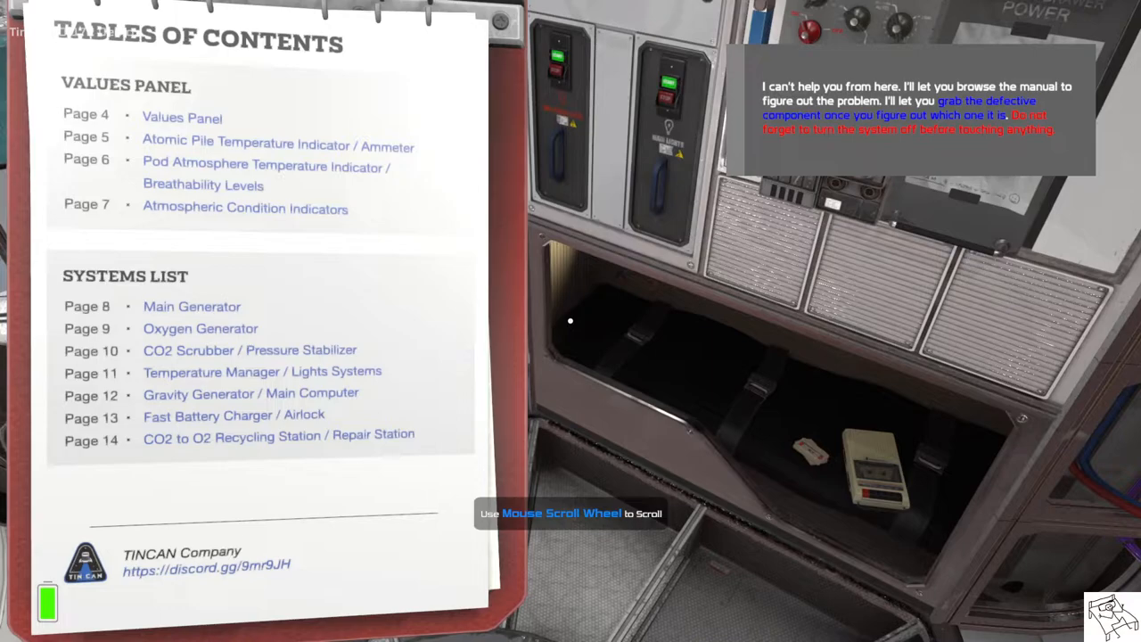
pyautogui.scroll(-3)
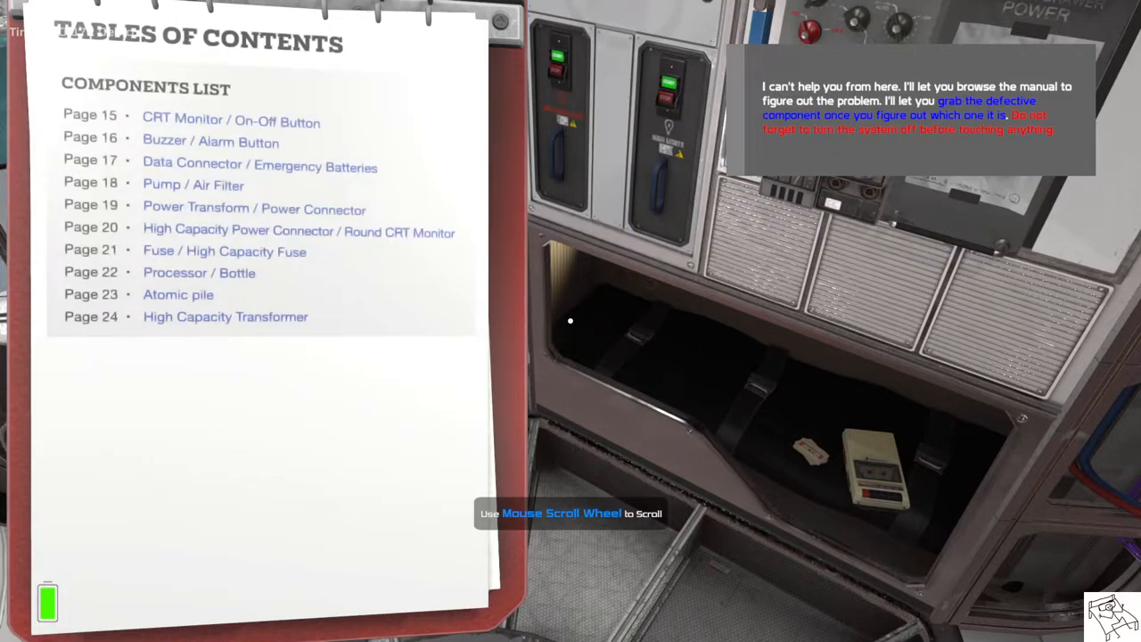
pyautogui.scroll(-3)
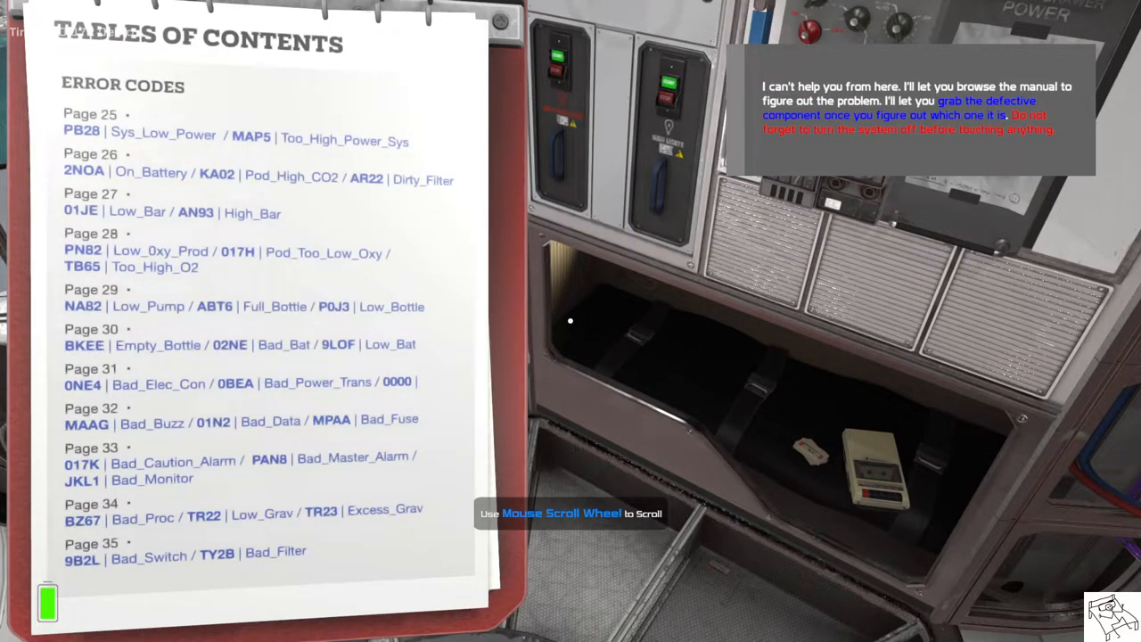
pyautogui.scroll(-3)
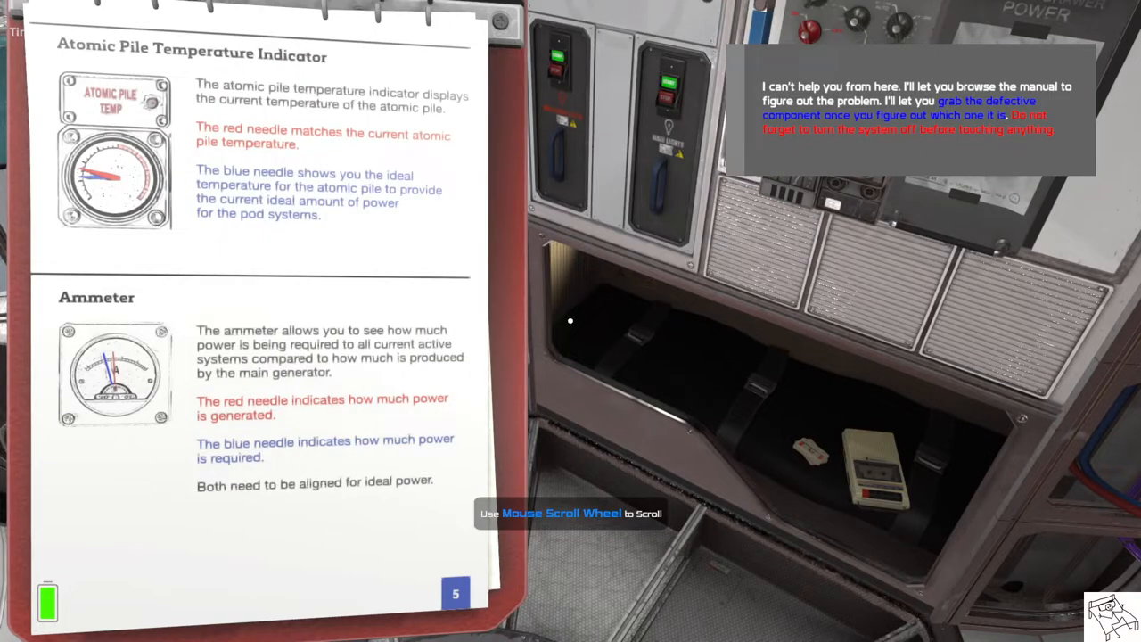
pyautogui.scroll(-3)
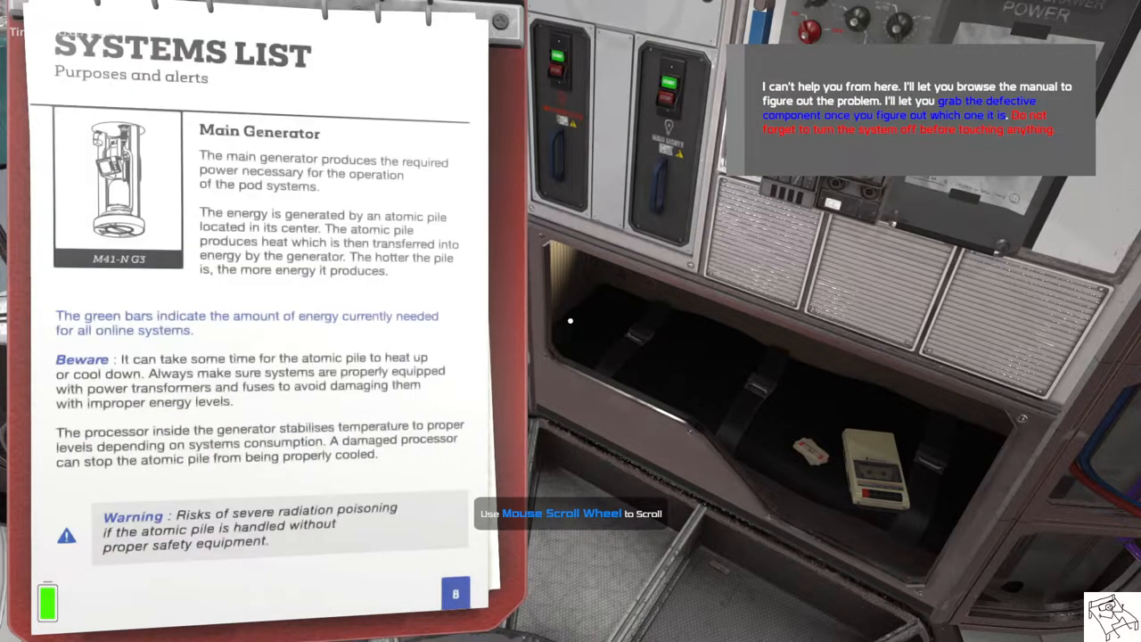
pyautogui.scroll(-3)
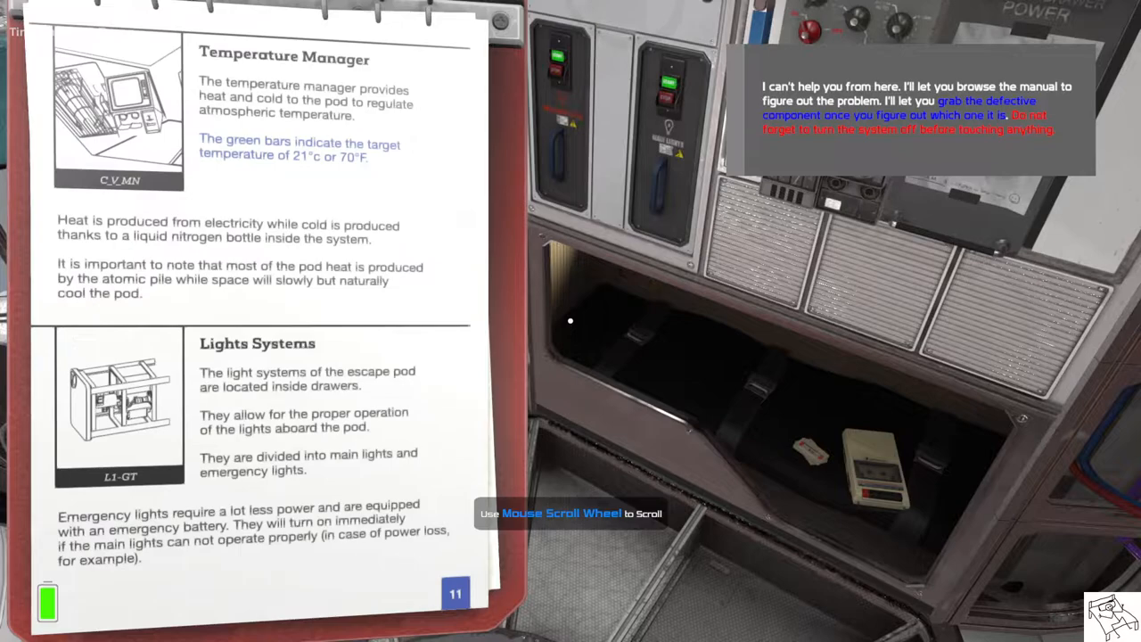
pyautogui.scroll(-3)
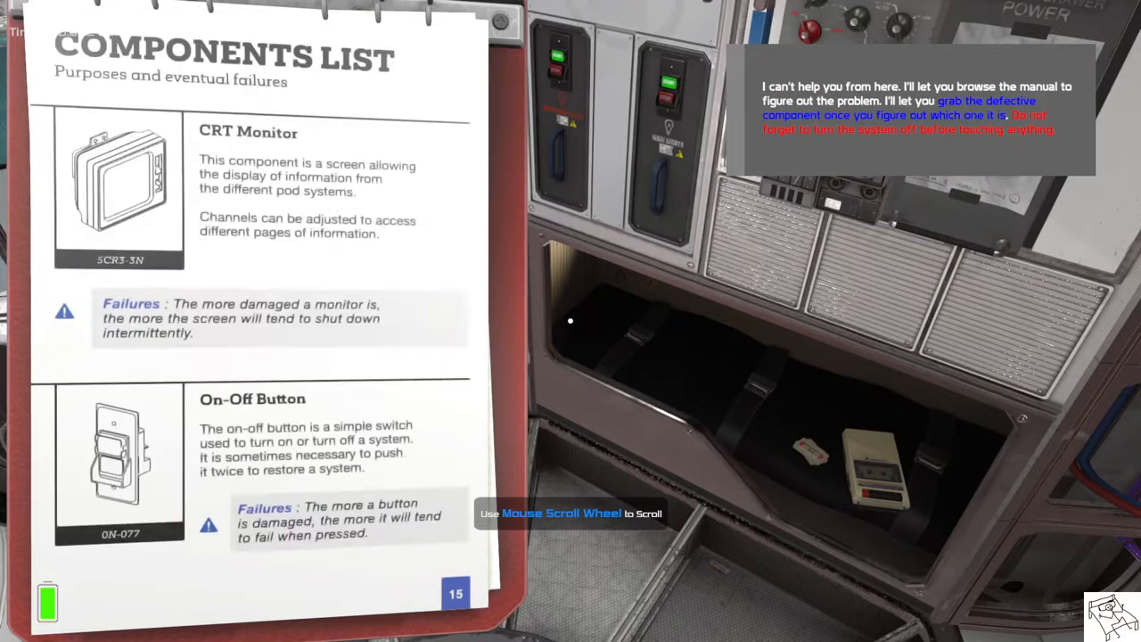
pyautogui.scroll(-3)
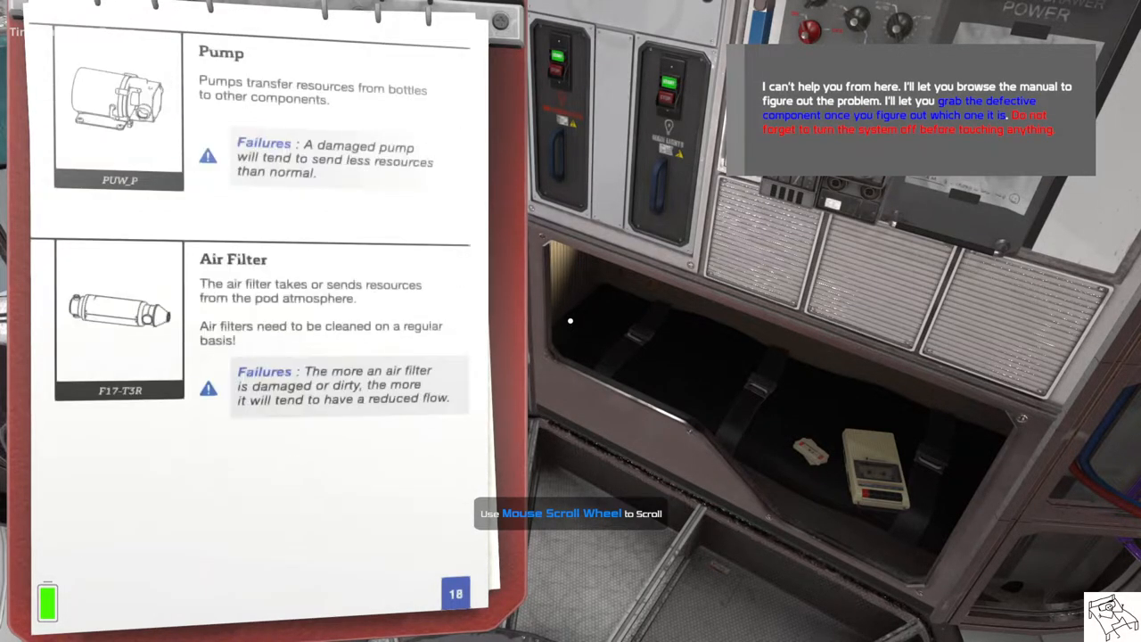
pyautogui.scroll(-3)
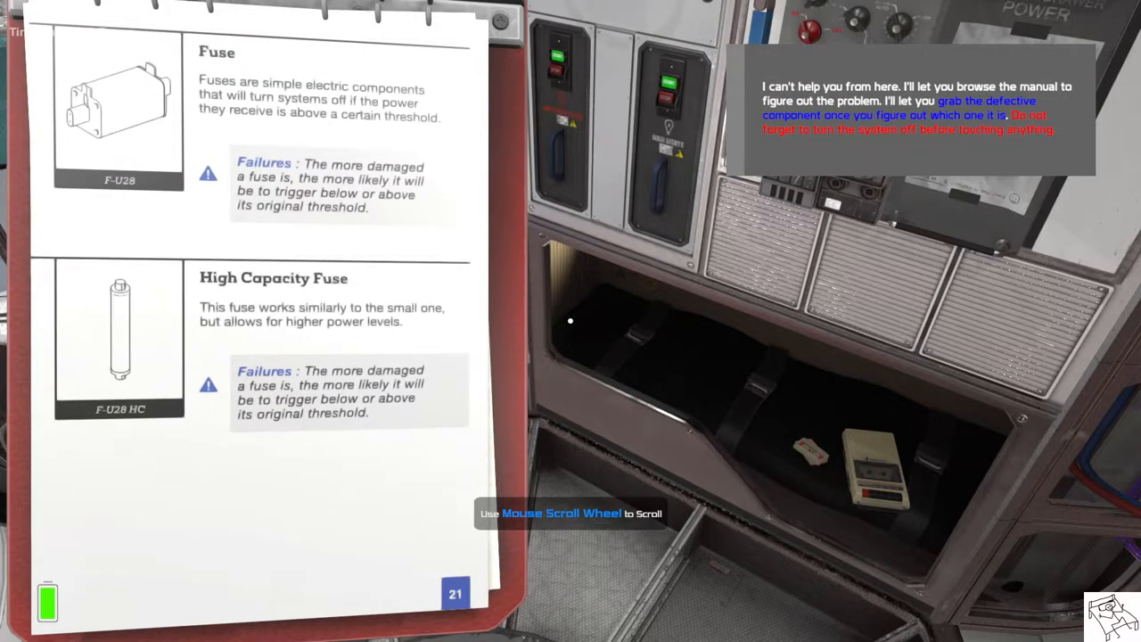
pyautogui.scroll(-3)
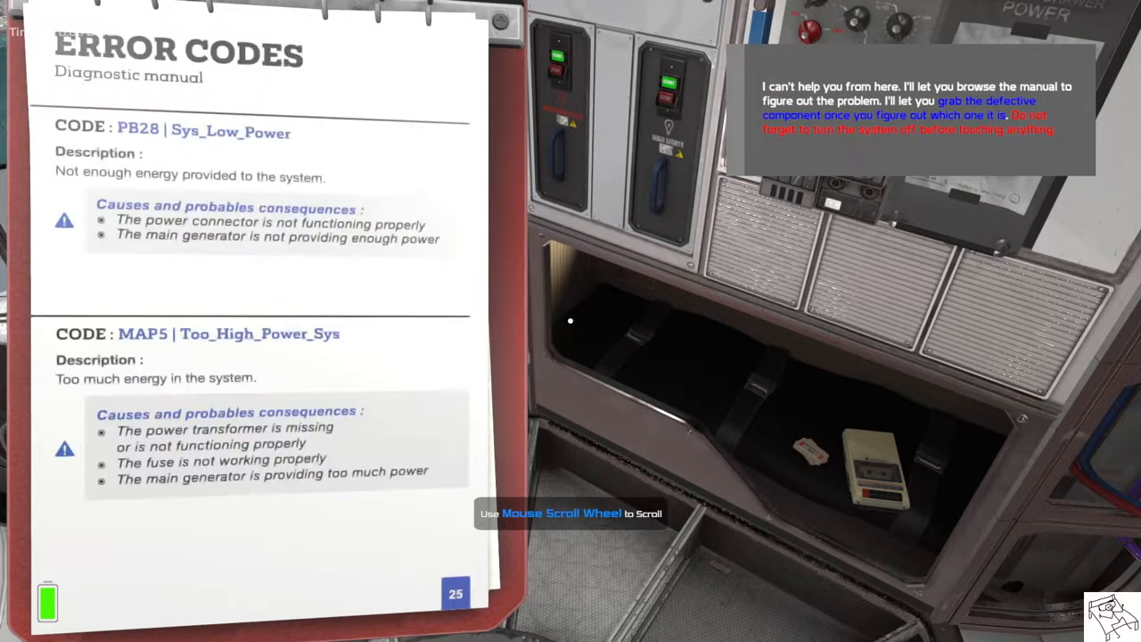
pyautogui.scroll(-3)
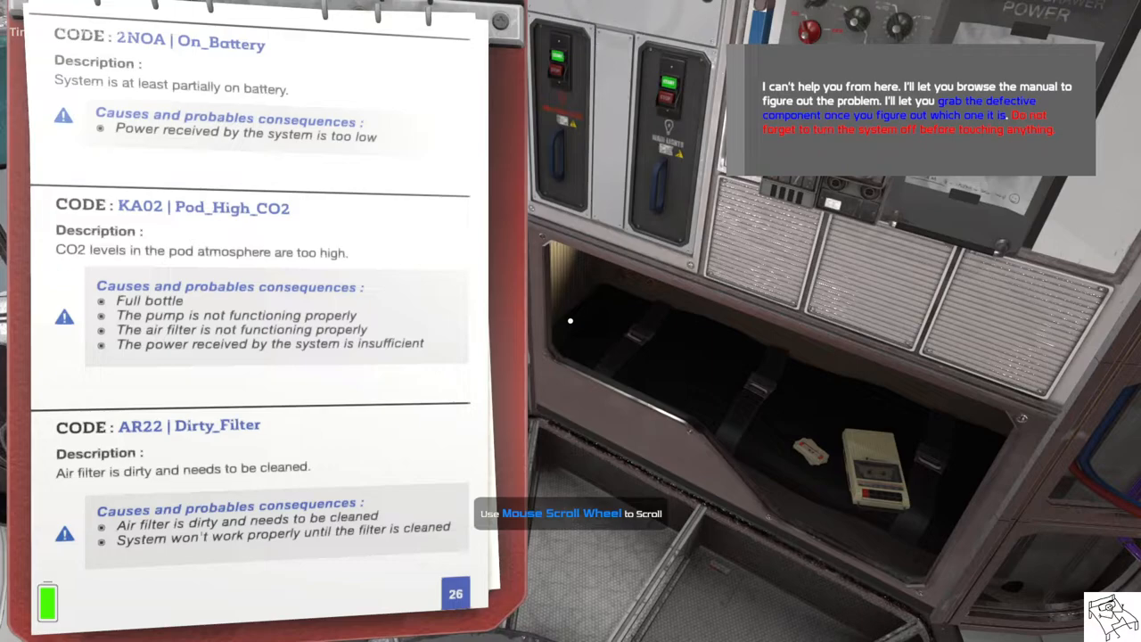
pyautogui.scroll(-3)
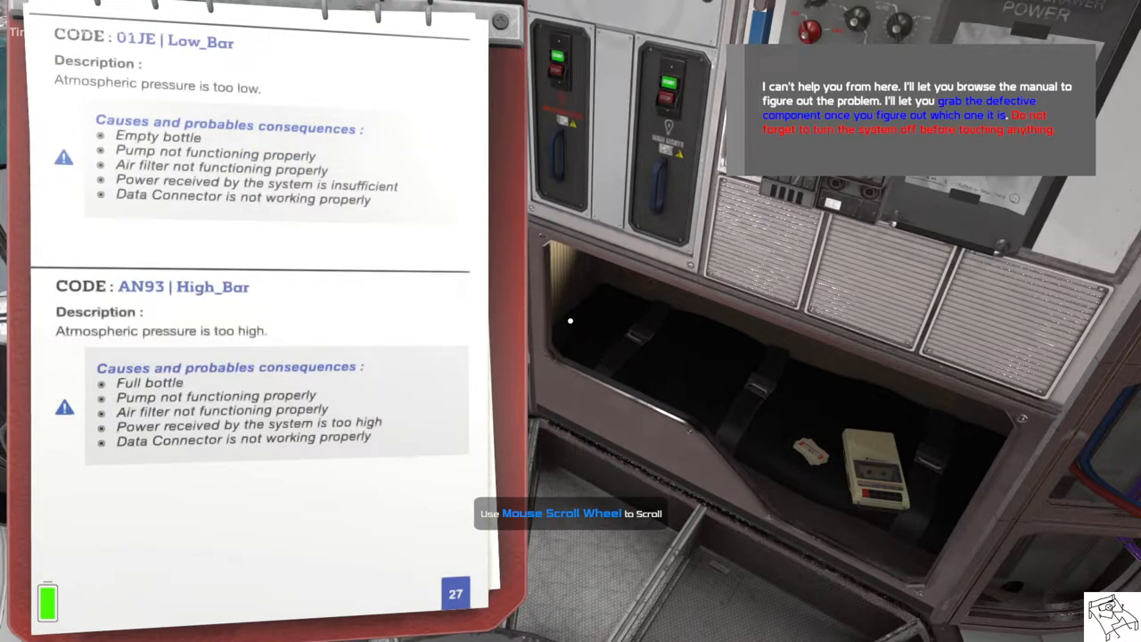
pyautogui.scroll(-3)
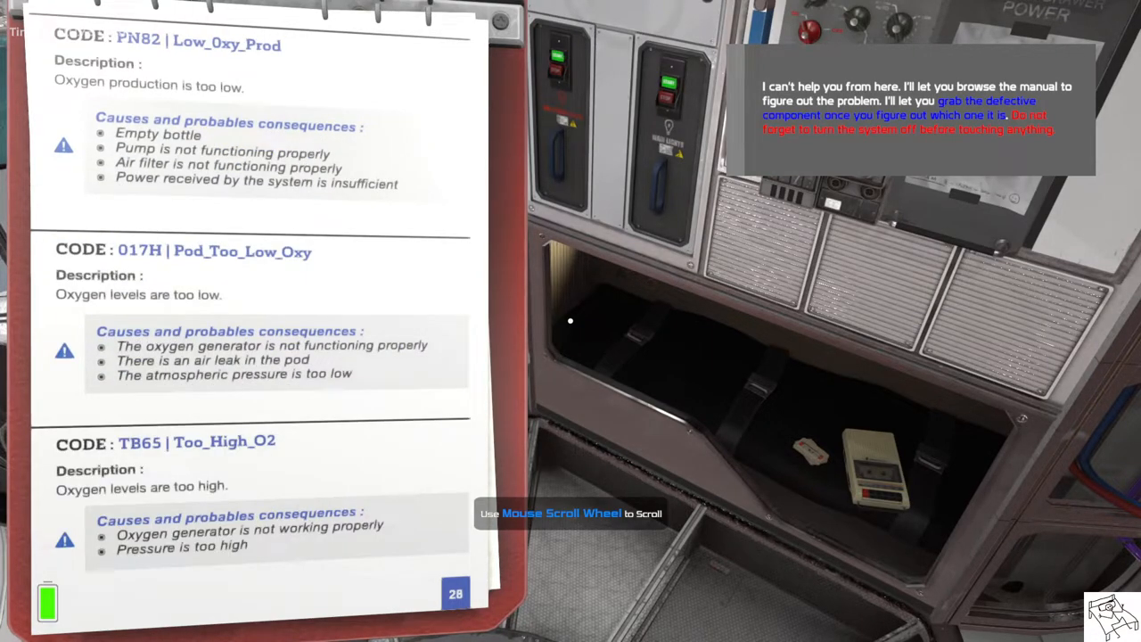
pyautogui.scroll(-3)
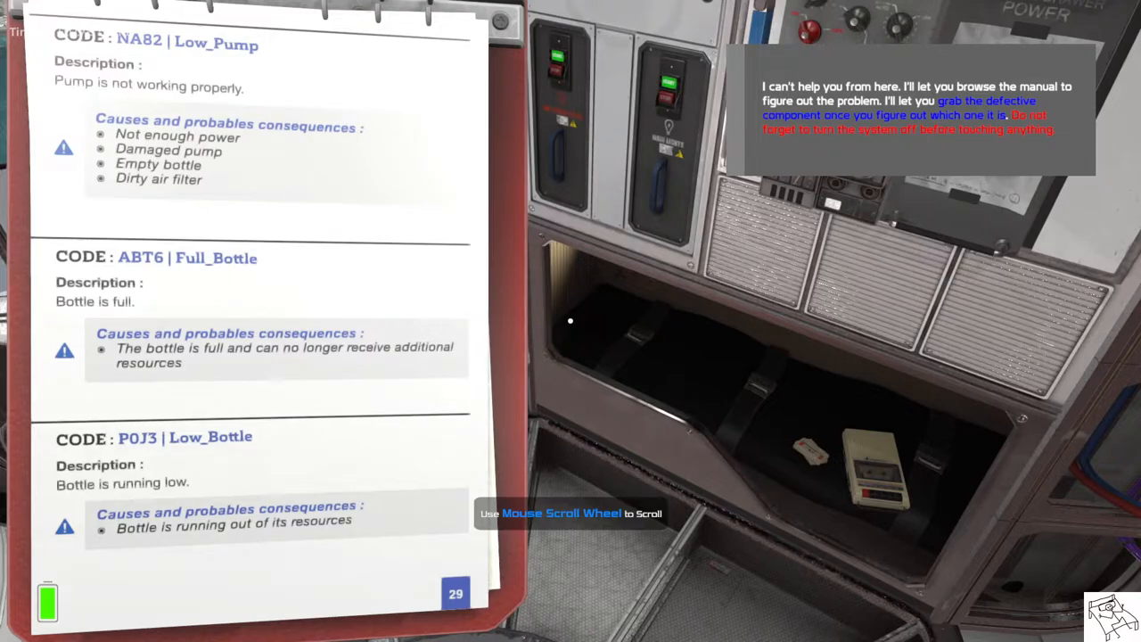
pyautogui.scroll(-3)
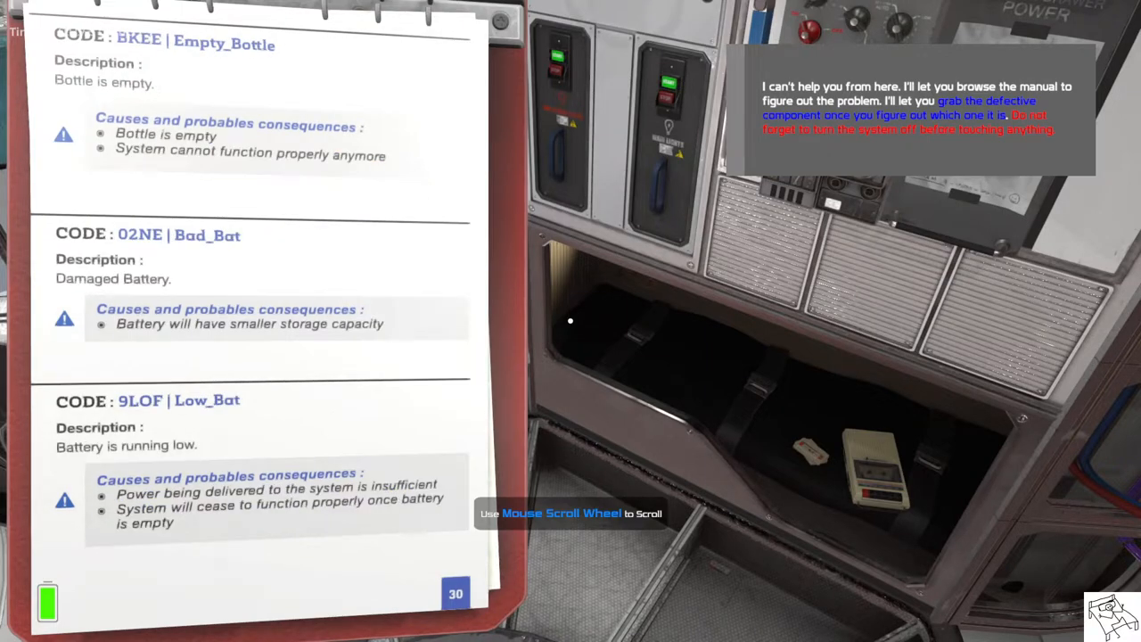
pyautogui.scroll(-3)
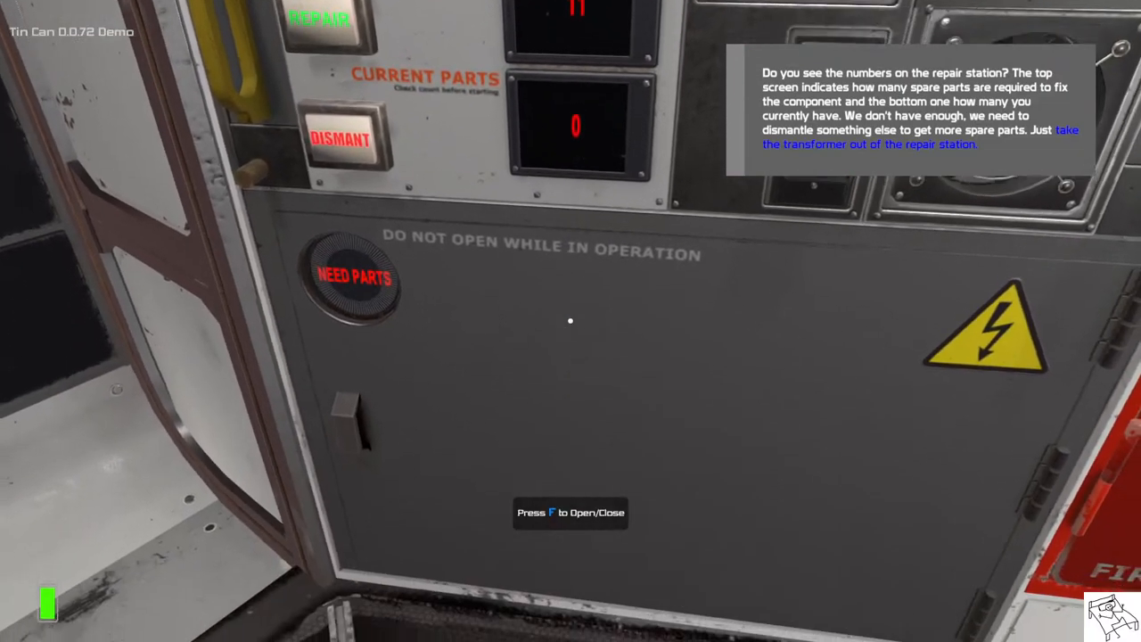
# Step: Interact with the repair station door while the transformer awaits parts
pyautogui.press('f')
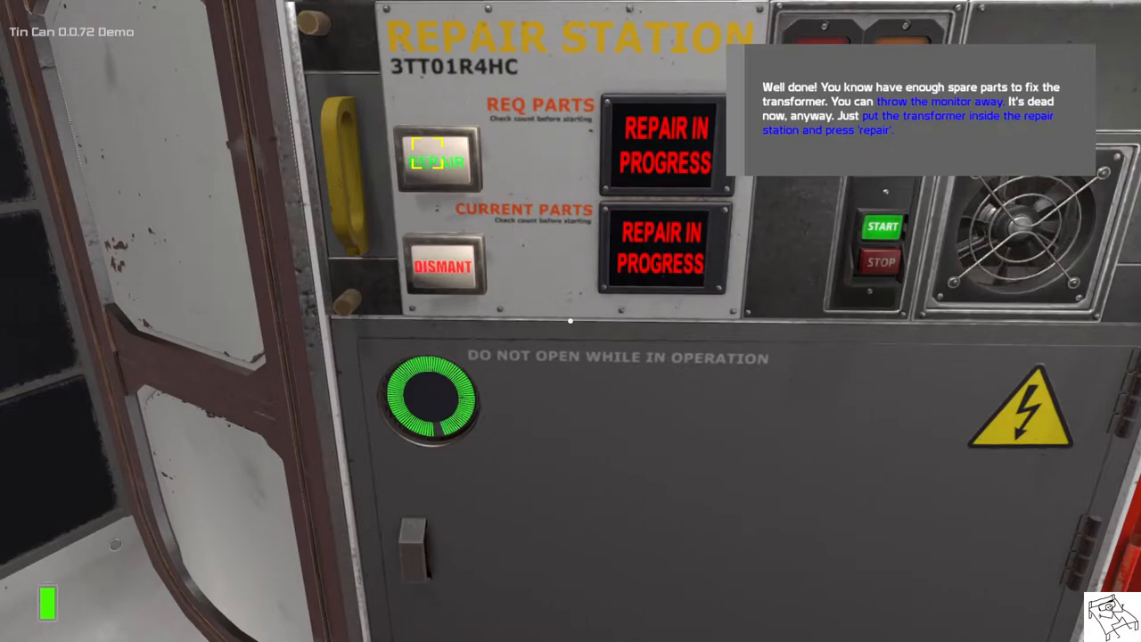
# Step: Start the transformer repair, finishing with no repair needed and 39 parts
pyautogui.click(438, 161)
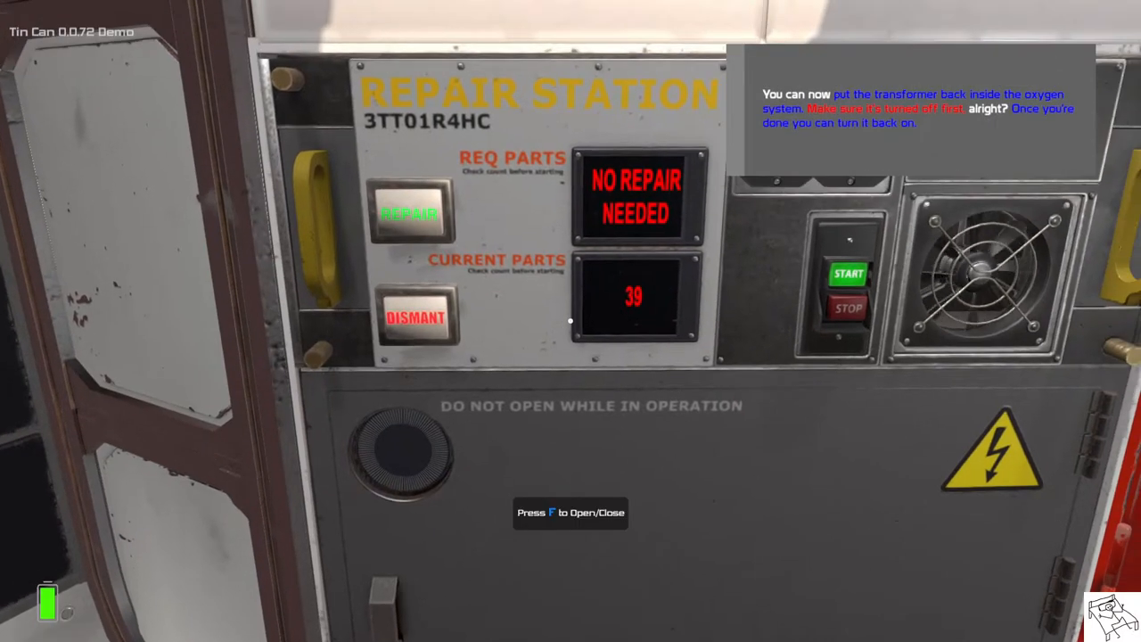